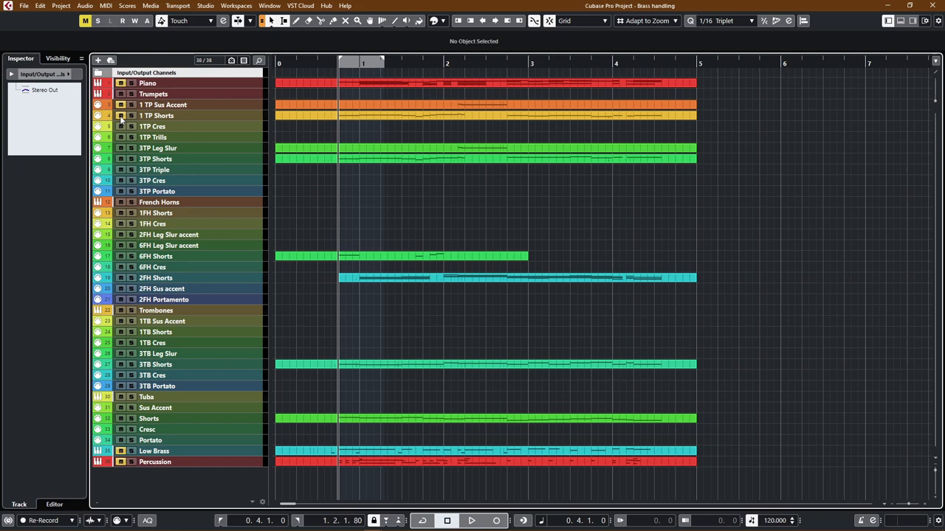
Enlarge and solo the Piano track, then play and stop its sketch part.
{"action": "left_click", "coordinate": [153, 94]}
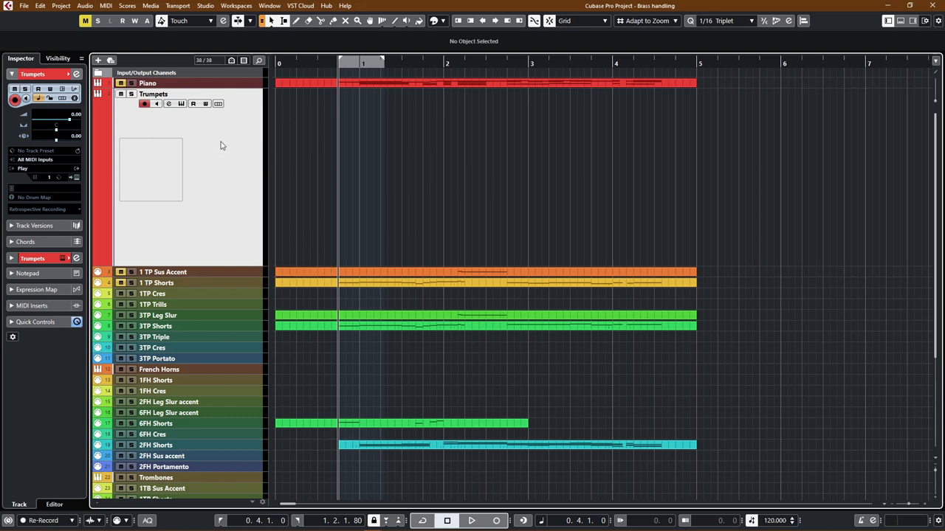
{"action": "mouse_move", "coordinate": [250, 113]}
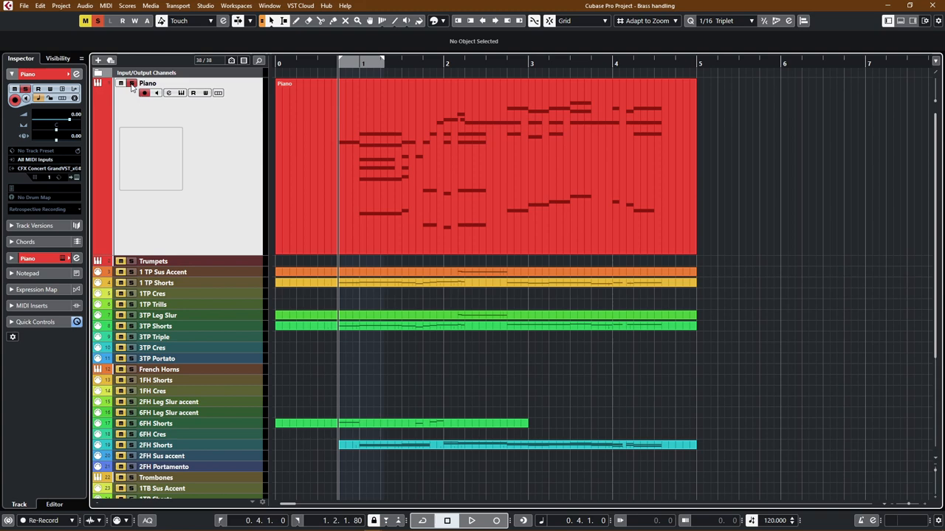
{"action": "left_click", "coordinate": [471, 521]}
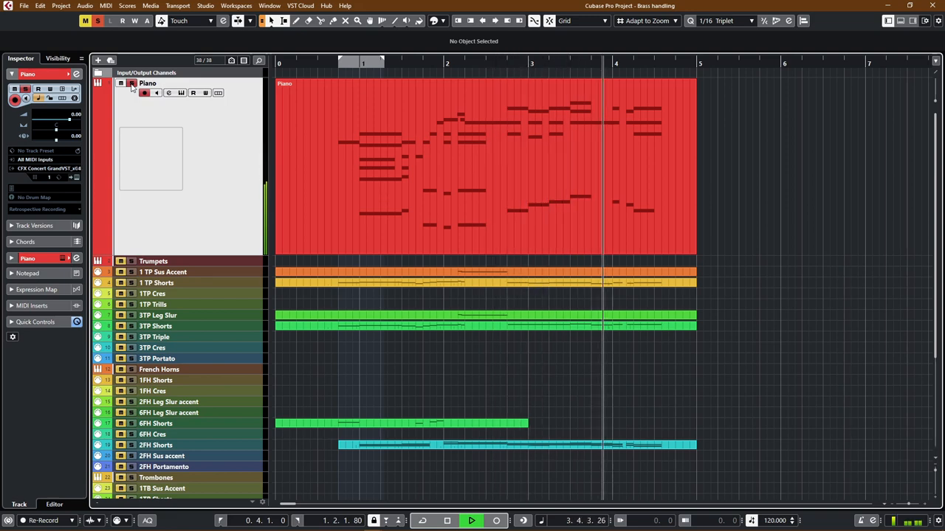
{"action": "left_click", "coordinate": [471, 521]}
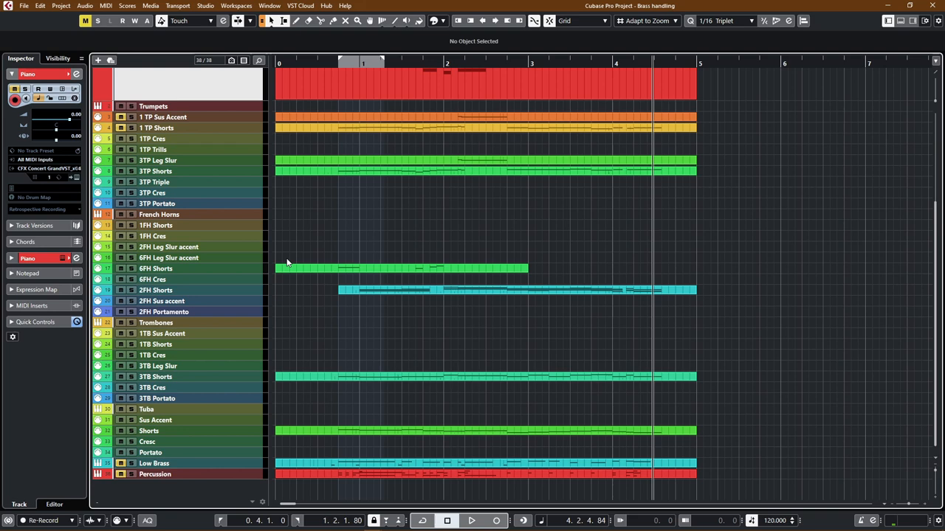
{"action": "mouse_move", "coordinate": [295, 319]}
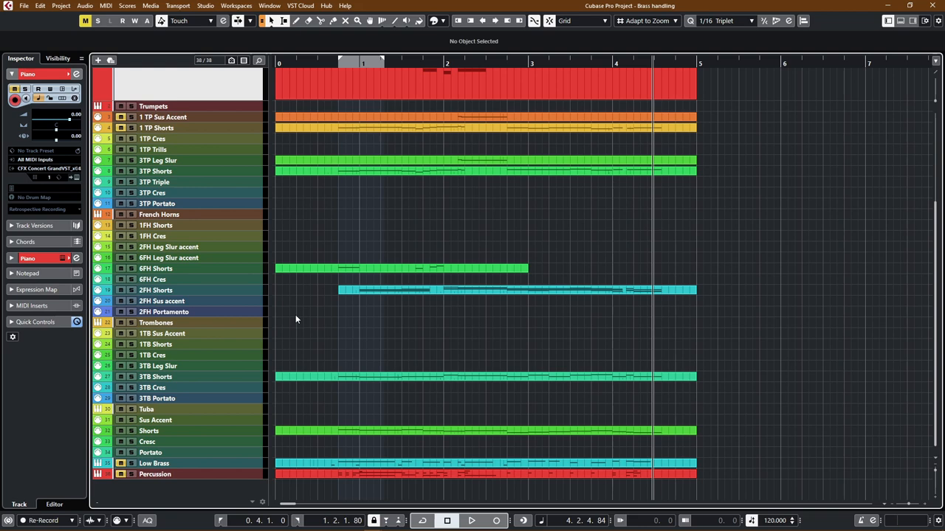
{"action": "mouse_move", "coordinate": [310, 316]}
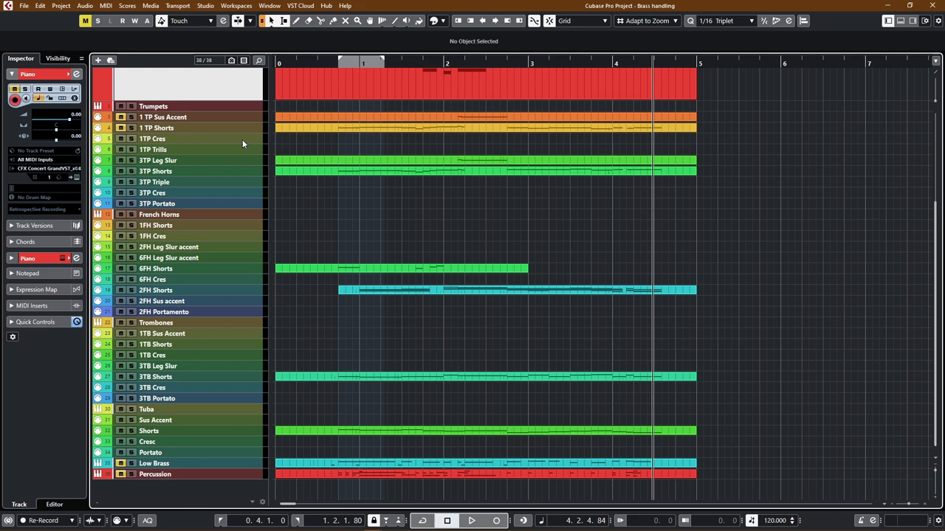
{"action": "mouse_move", "coordinate": [237, 155]}
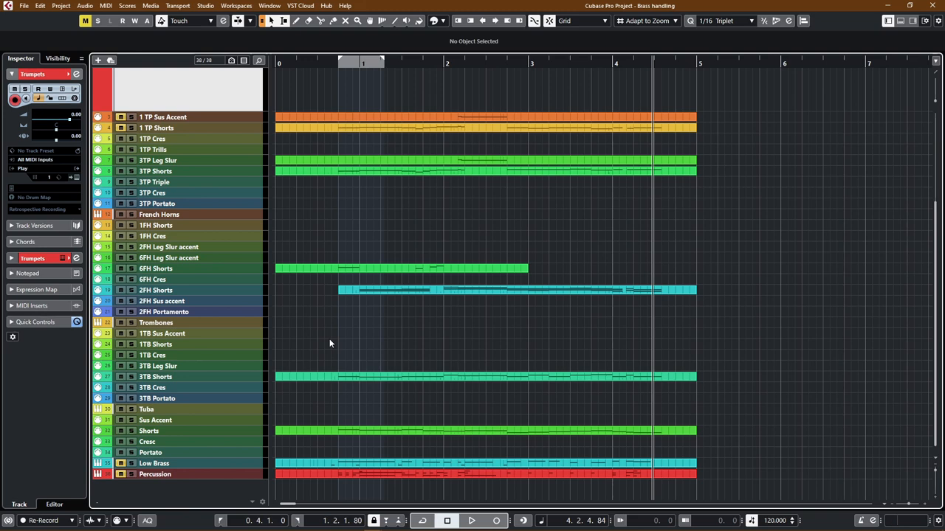
{"action": "mouse_move", "coordinate": [362, 229]}
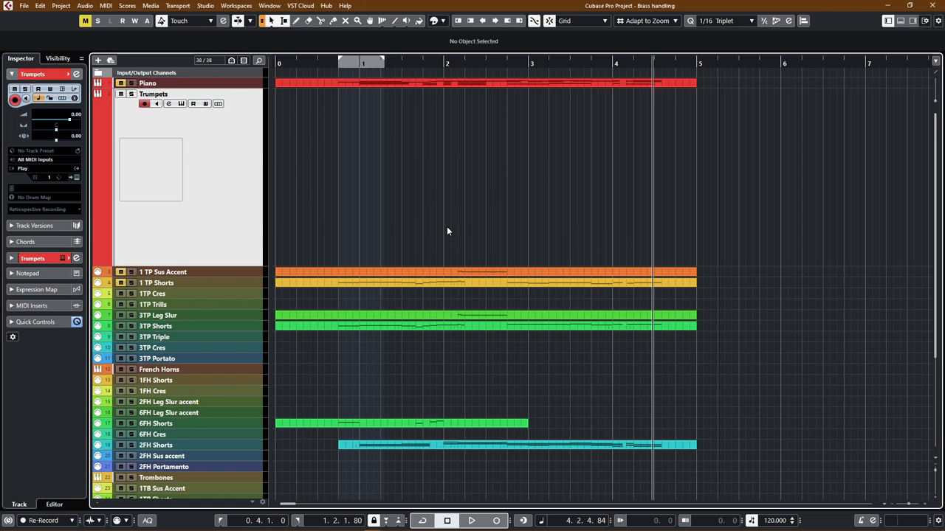
{"action": "mouse_move", "coordinate": [365, 307]}
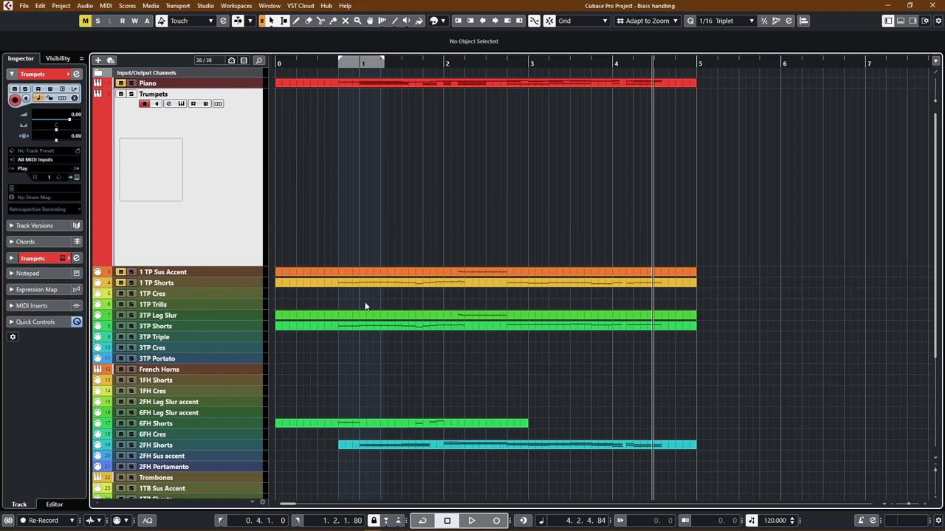
{"action": "mouse_move", "coordinate": [227, 173]}
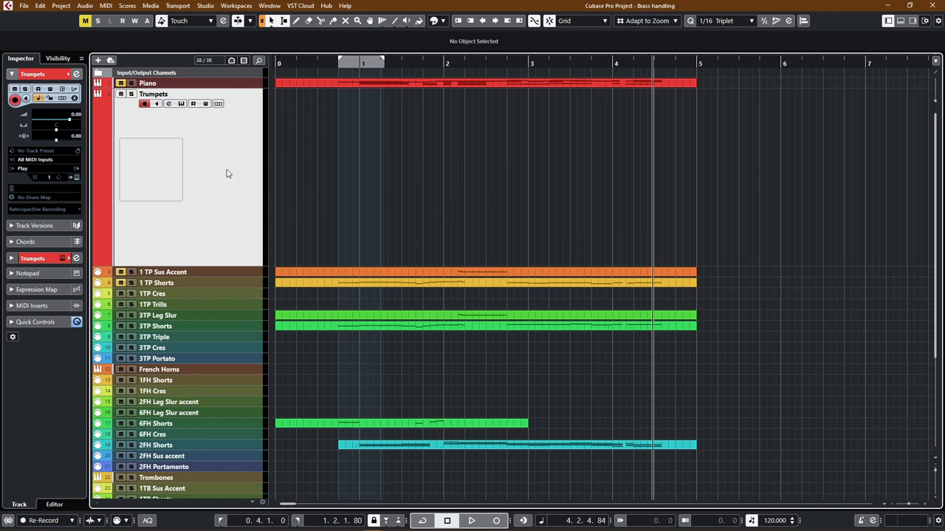
{"action": "left_click", "coordinate": [169, 103]}
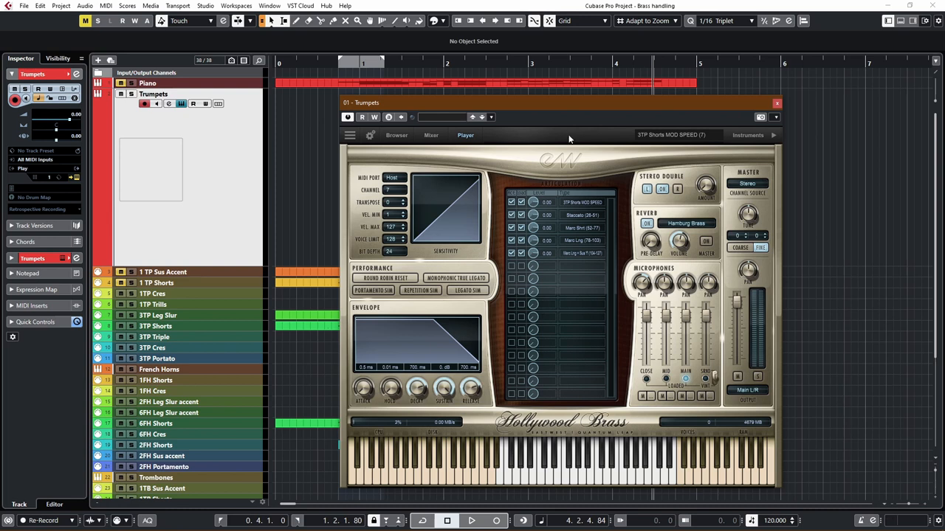
{"action": "left_click", "coordinate": [670, 135]}
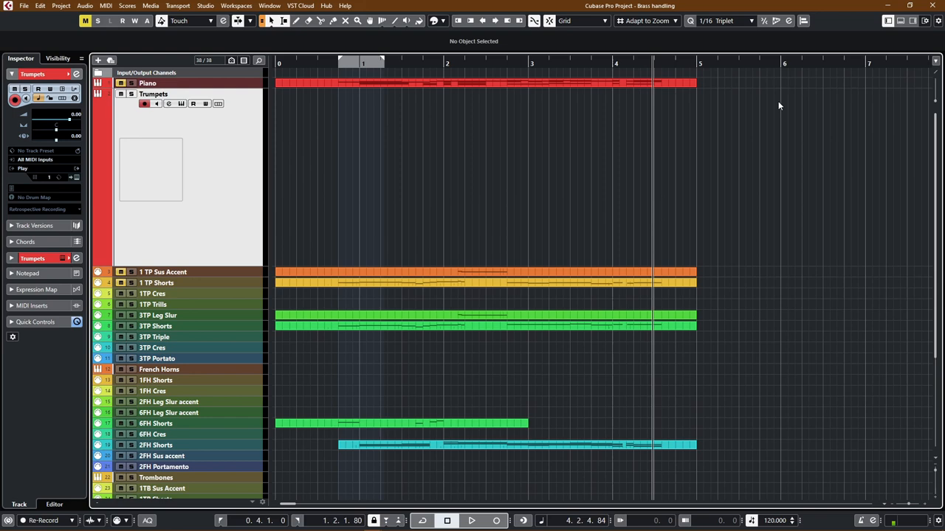
{"action": "mouse_move", "coordinate": [371, 171]}
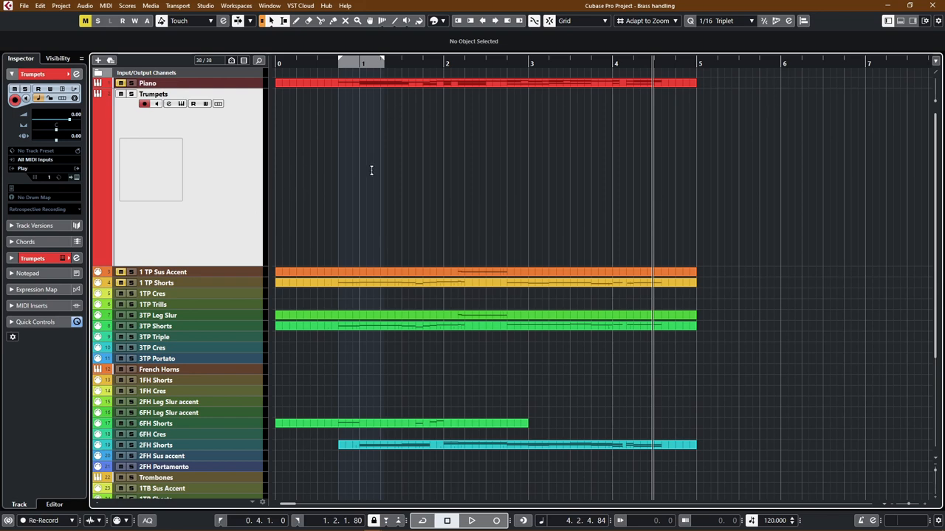
{"action": "mouse_move", "coordinate": [381, 176]}
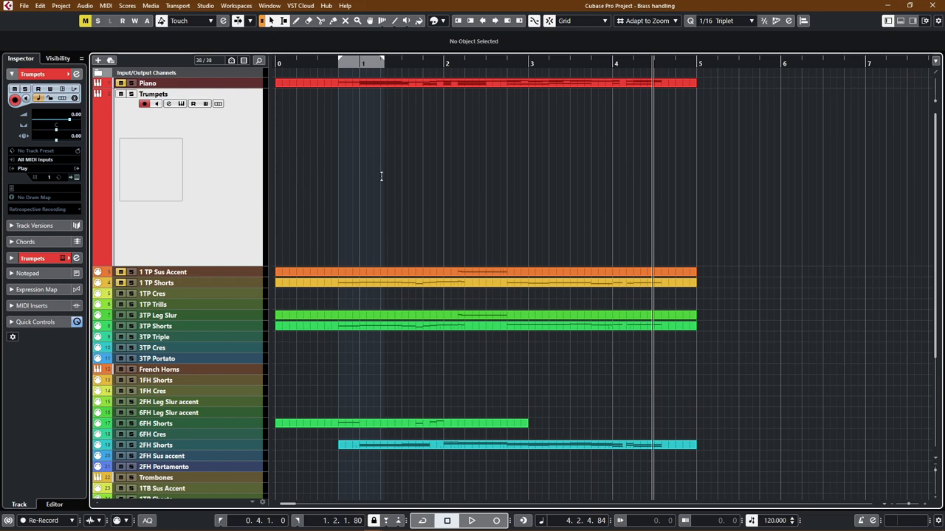
{"action": "mouse_move", "coordinate": [231, 219]}
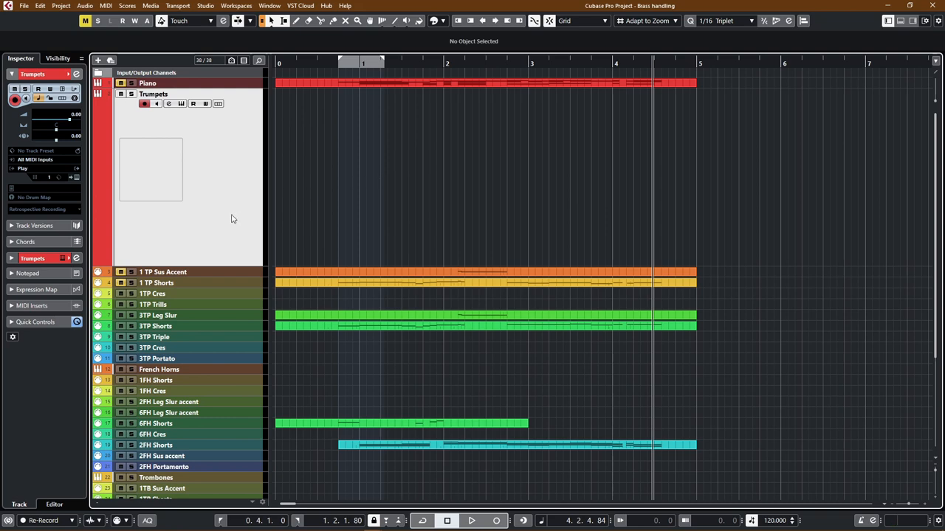
Scroll down the track list toward the Trumpets and 3TP Shorts tracks.
{"action": "scroll", "scroll_direction": "down", "scroll_amount": 3}
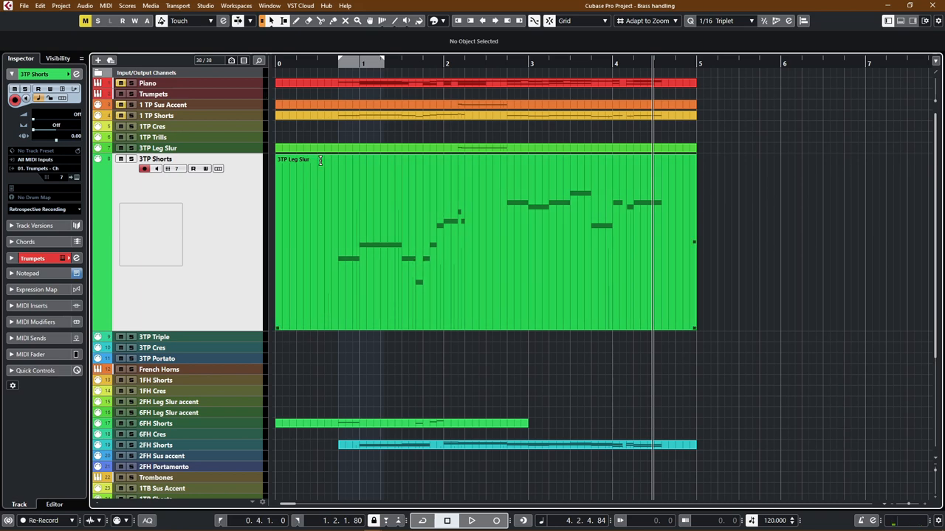
{"action": "mouse_move", "coordinate": [347, 219]}
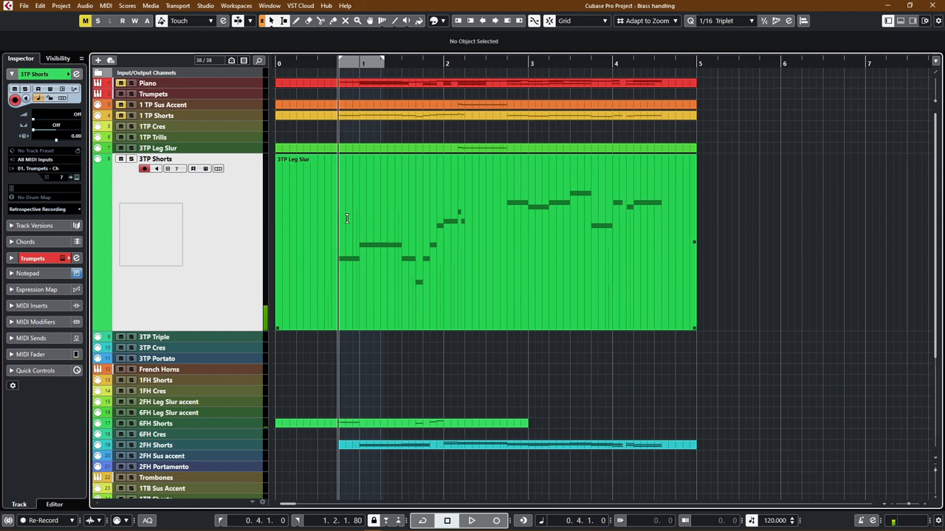
Play back the 3TP Shorts part, then scroll down to the trombone, tuba, low brass and percussion tracks.
{"action": "left_click", "coordinate": [471, 521]}
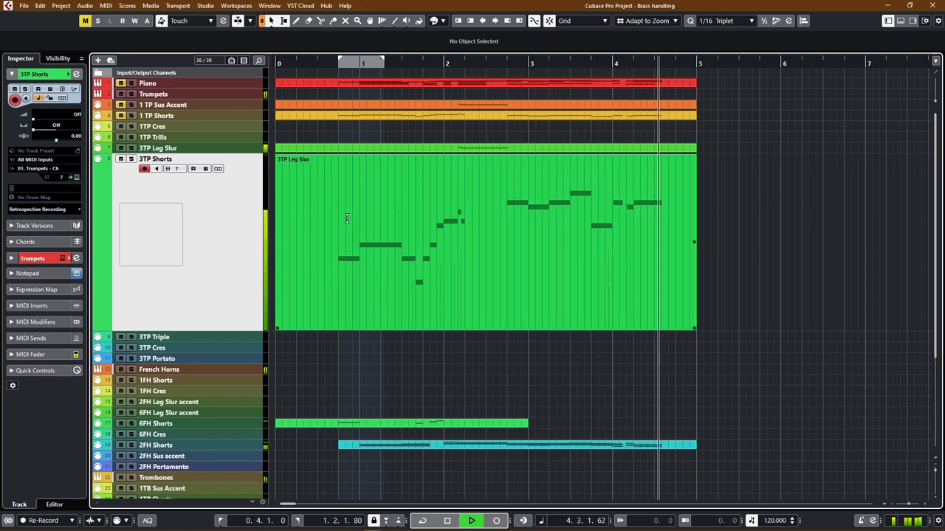
{"action": "left_click", "coordinate": [471, 521]}
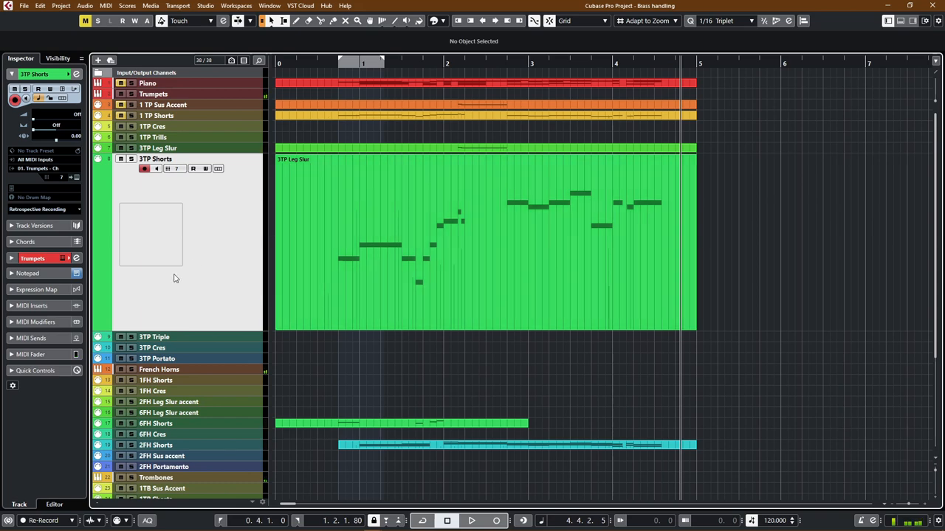
{"action": "mouse_move", "coordinate": [334, 340]}
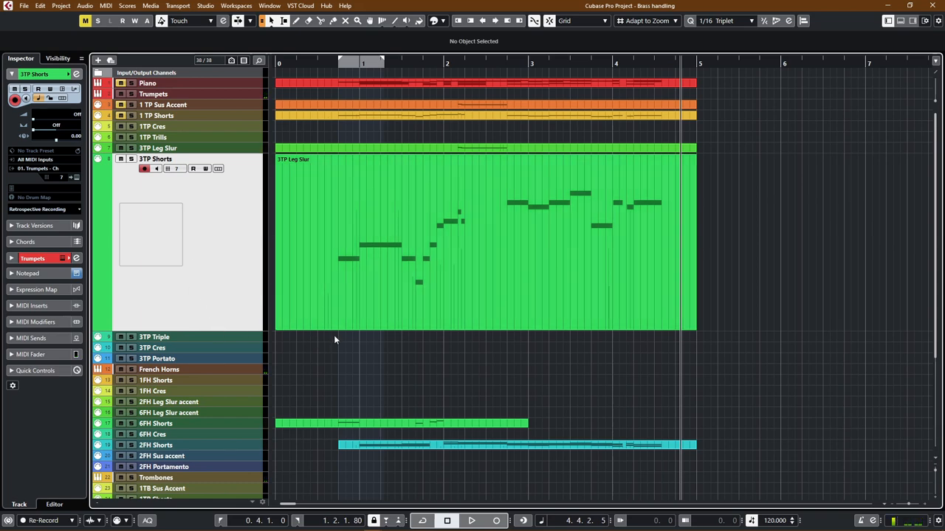
{"action": "scroll", "scroll_direction": "down", "scroll_amount": 3}
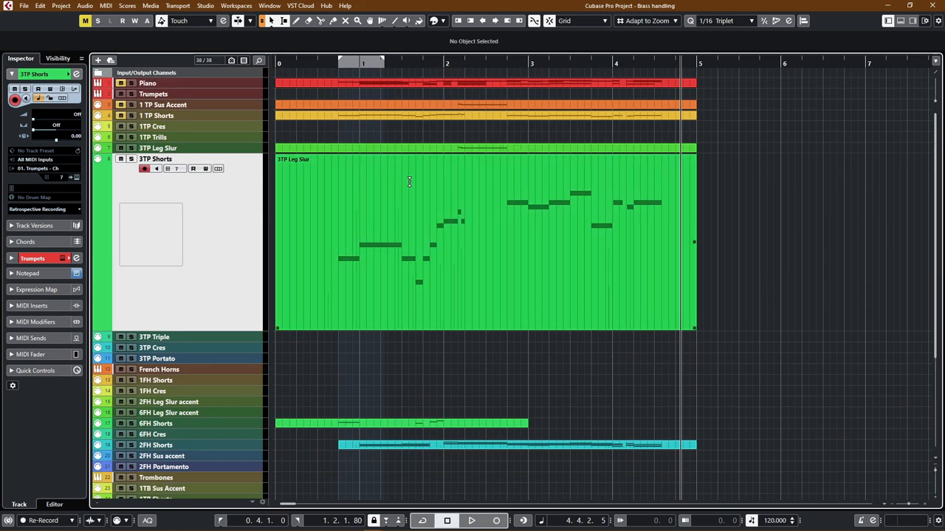
{"action": "mouse_move", "coordinate": [413, 192]}
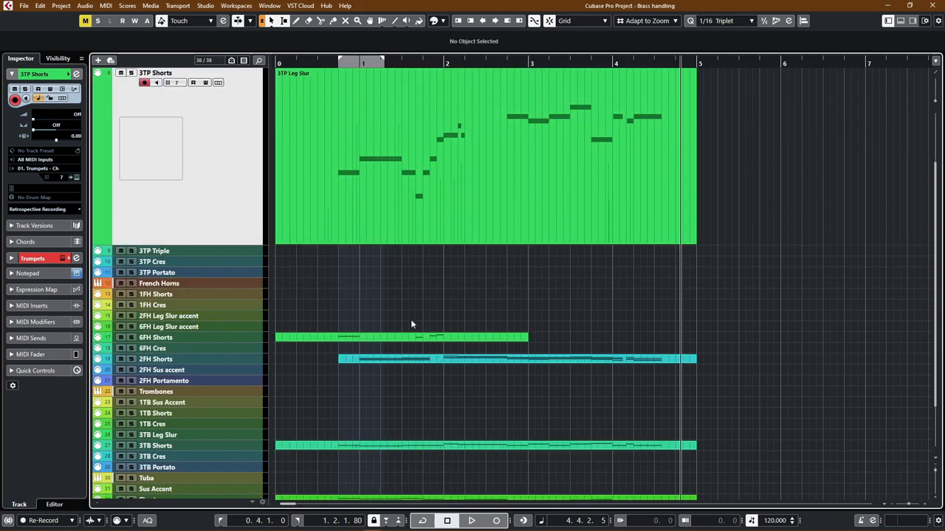
{"action": "scroll", "scroll_direction": "down", "scroll_amount": 3}
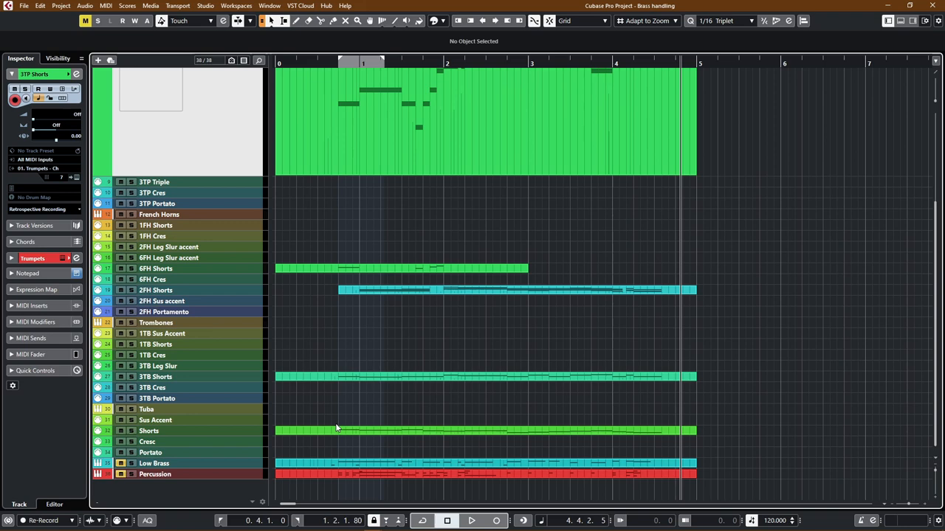
{"action": "mouse_move", "coordinate": [383, 438]}
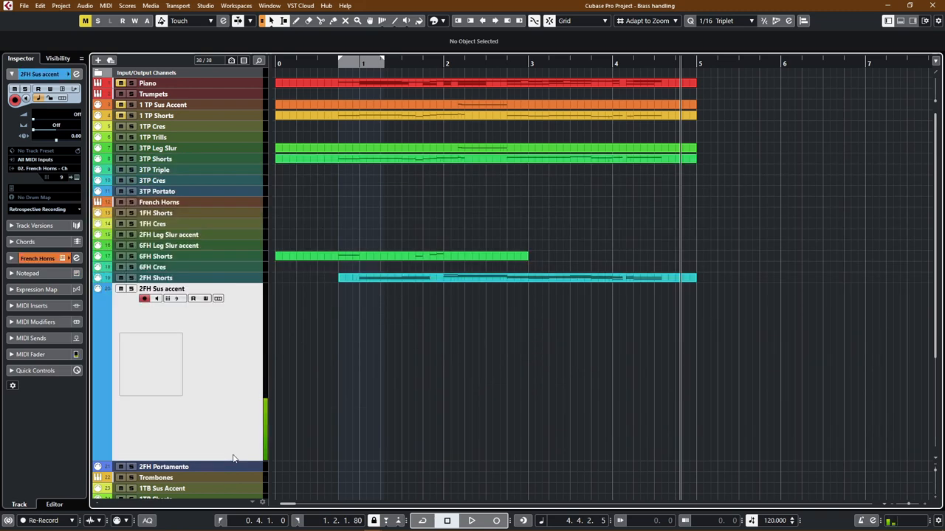
{"action": "mouse_move", "coordinate": [203, 375]}
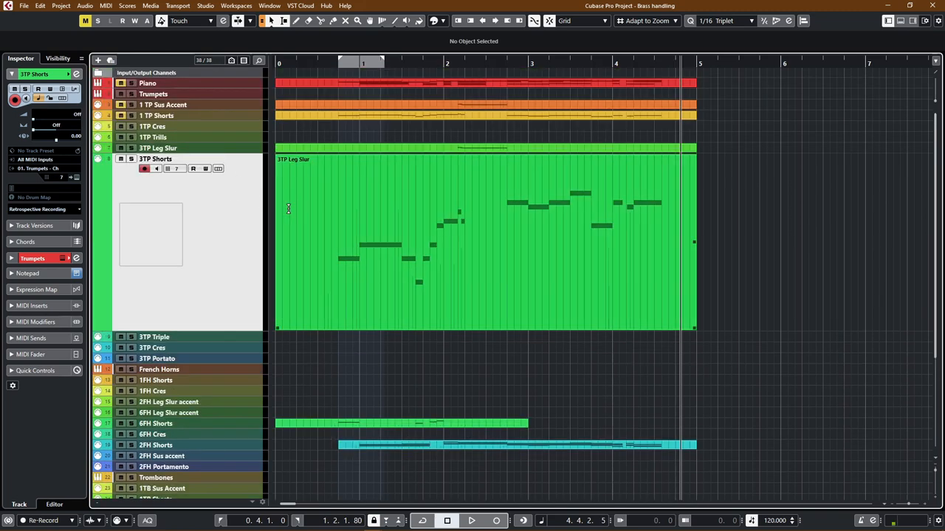
{"action": "mouse_move", "coordinate": [417, 285]}
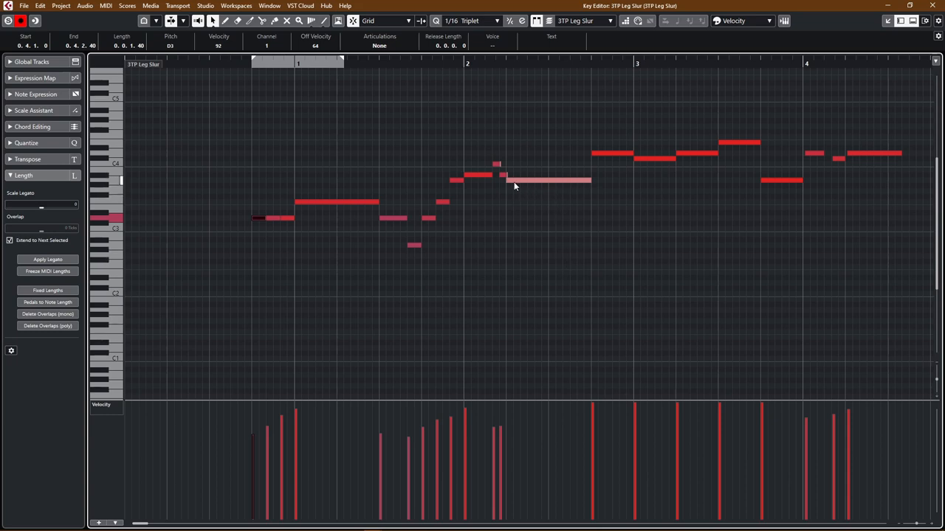
{"action": "mouse_move", "coordinate": [561, 206]}
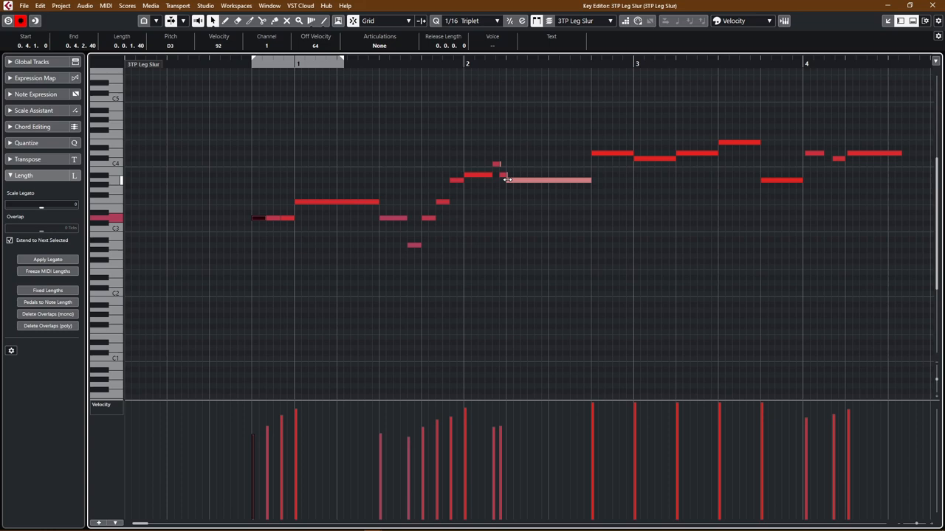
{"action": "mouse_move", "coordinate": [256, 72]}
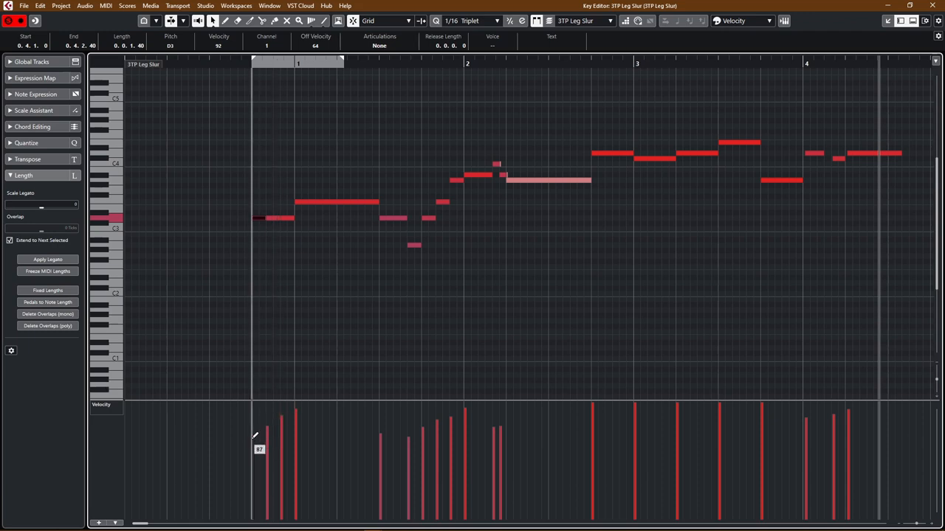
Adjust the first 3TP Leg Slur melody note's velocity in the Key Editor.
{"action": "left_click_drag", "start_coordinate": [255, 436], "coordinate": [303, 409]}
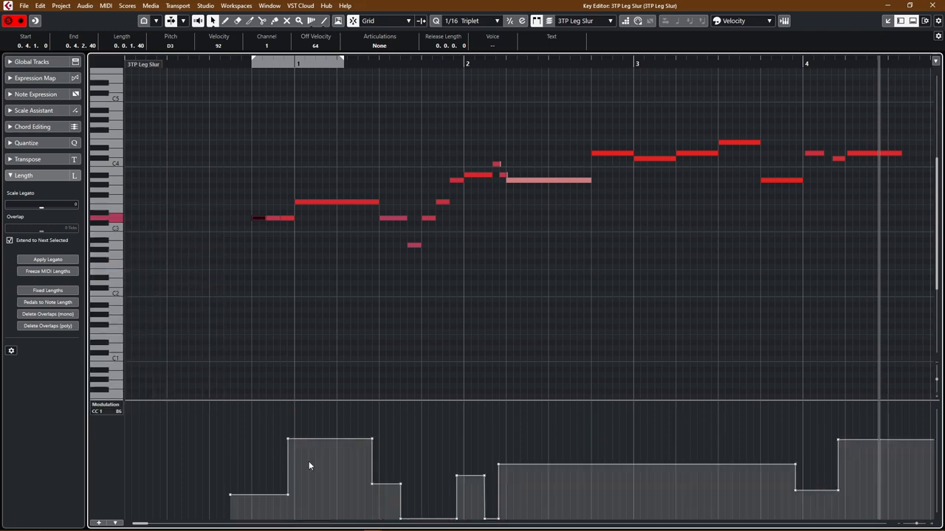
{"action": "mouse_move", "coordinate": [290, 175]}
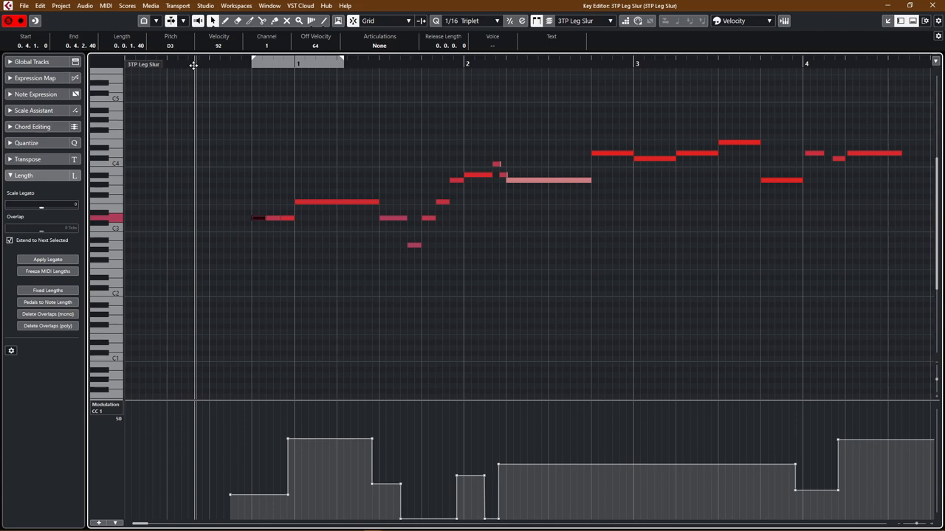
{"action": "mouse_move", "coordinate": [267, 382]}
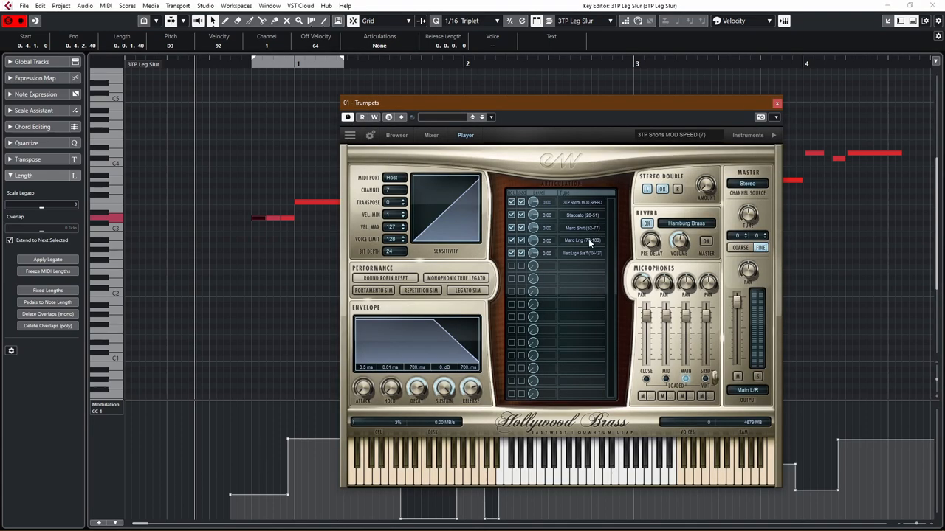
{"action": "mouse_move", "coordinate": [596, 256]}
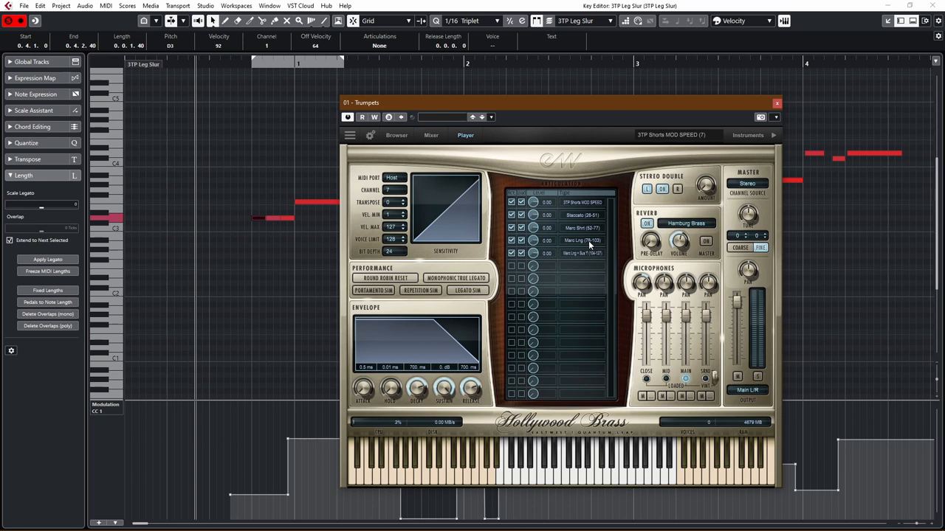
{"action": "mouse_move", "coordinate": [589, 245]}
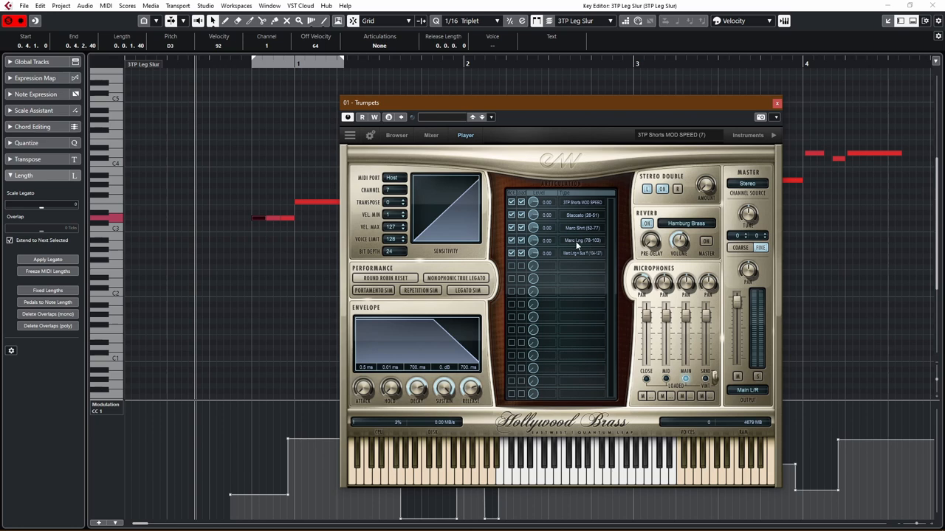
Close the Hollywood Brass plug-in window to return to the Key Editor.
{"action": "left_click", "coordinate": [776, 103]}
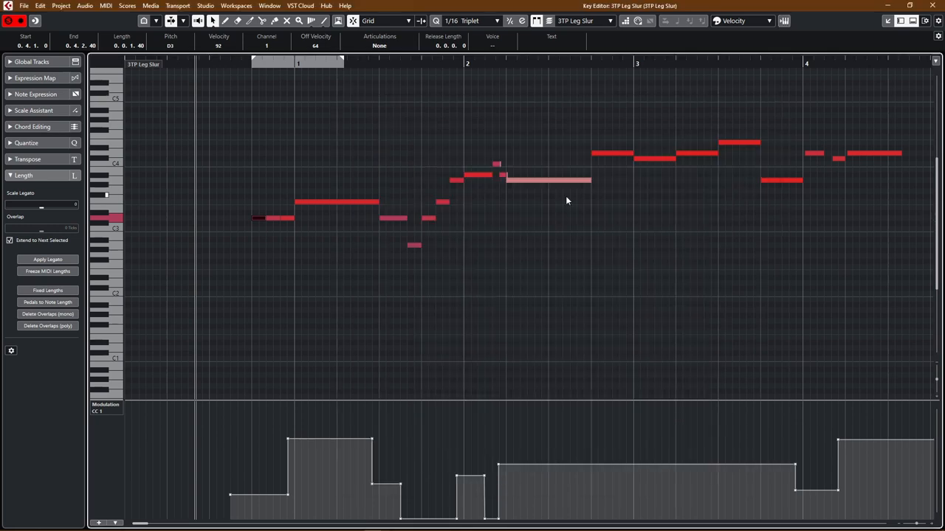
{"action": "mouse_move", "coordinate": [238, 494]}
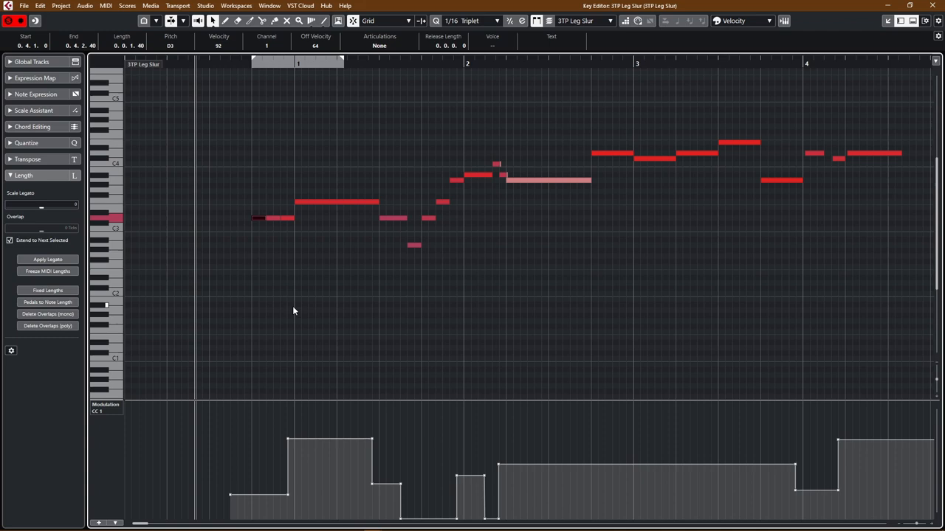
{"action": "mouse_move", "coordinate": [335, 168]}
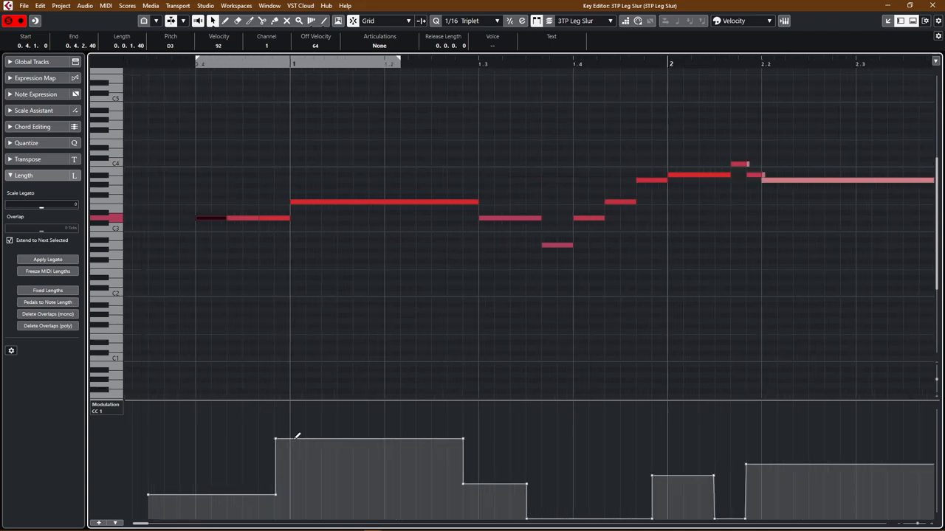
{"action": "mouse_move", "coordinate": [301, 314]}
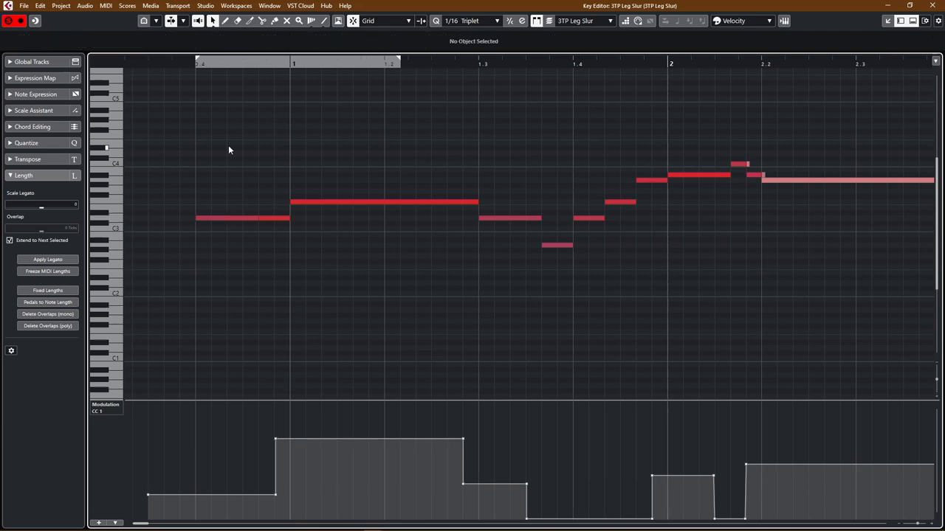
{"action": "mouse_move", "coordinate": [295, 209]}
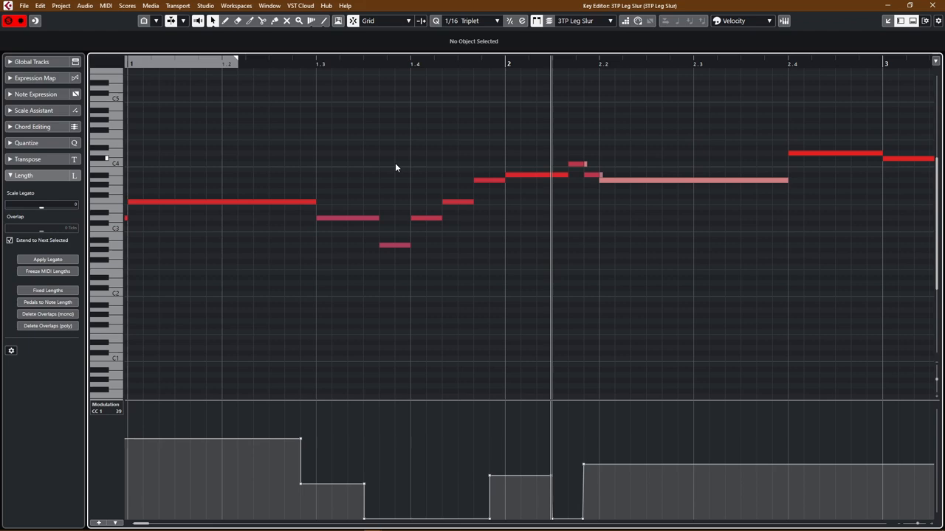
{"action": "mouse_move", "coordinate": [526, 181]}
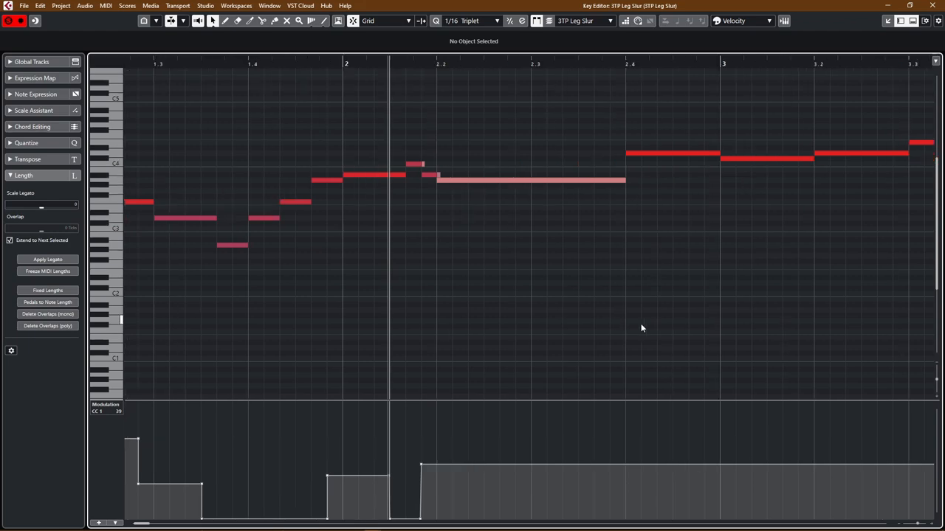
{"action": "mouse_move", "coordinate": [480, 264]}
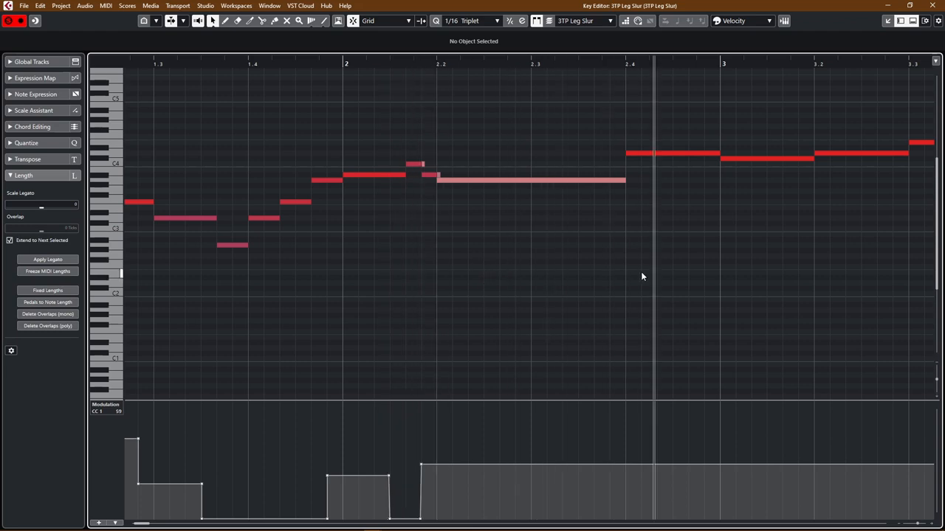
{"action": "scroll", "scroll_direction": "right", "scroll_amount": 3}
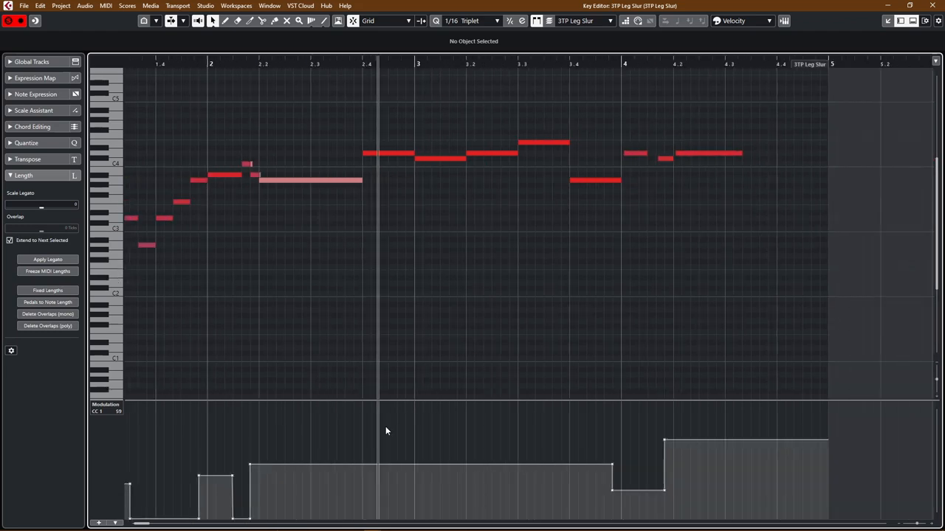
{"action": "mouse_move", "coordinate": [384, 465]}
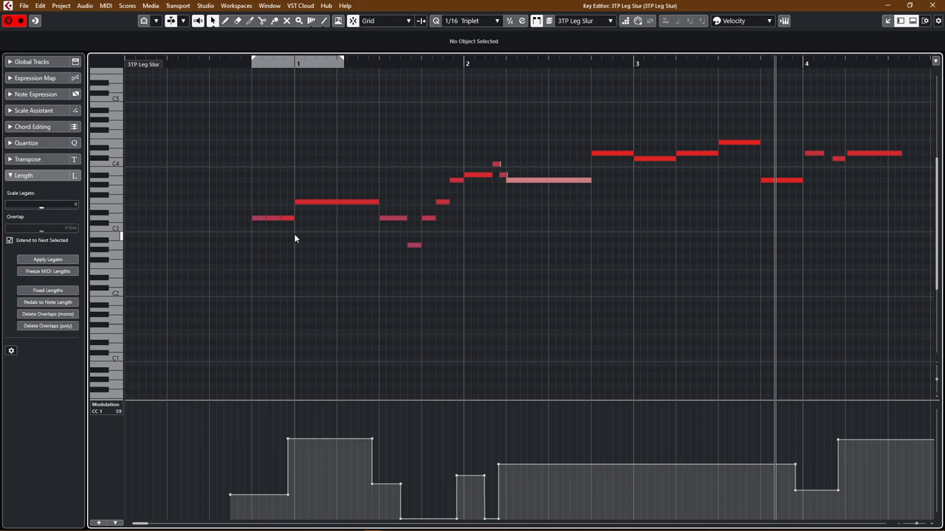
{"action": "mouse_move", "coordinate": [315, 196]}
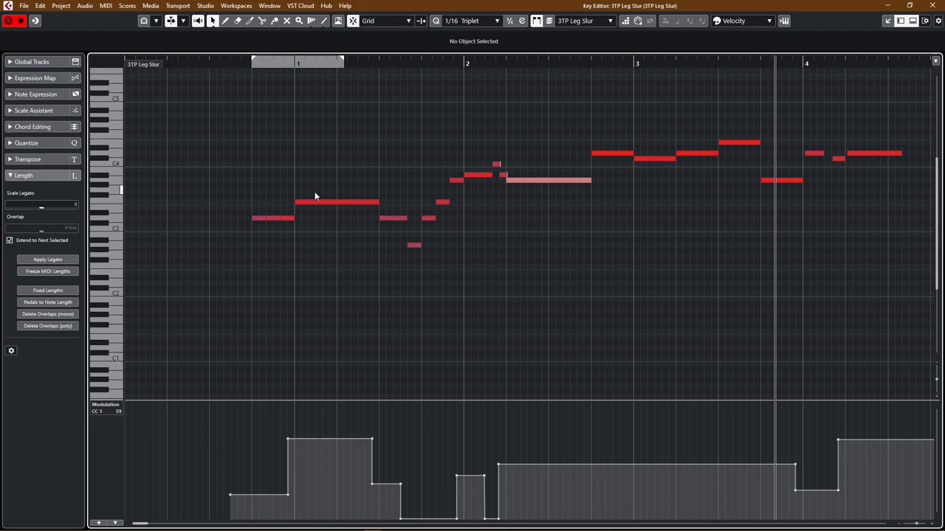
{"action": "mouse_move", "coordinate": [813, 181]}
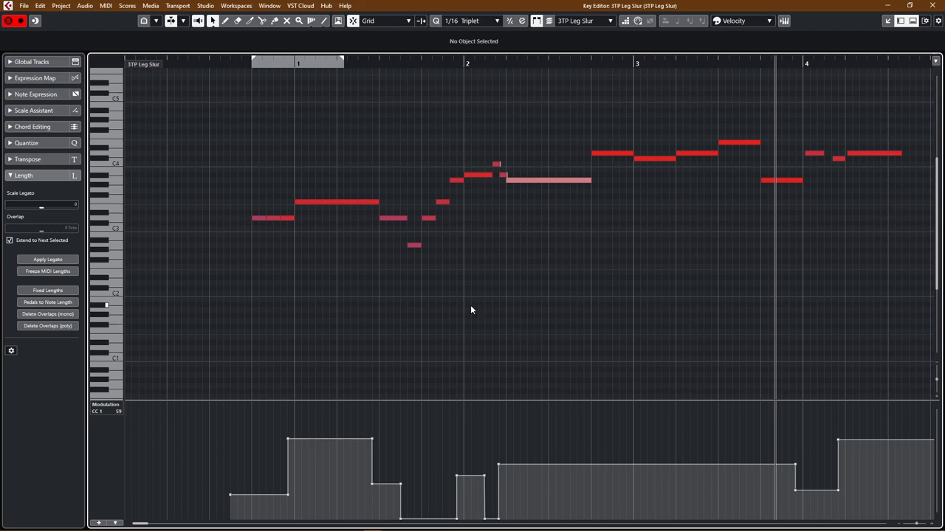
{"action": "mouse_move", "coordinate": [242, 180]}
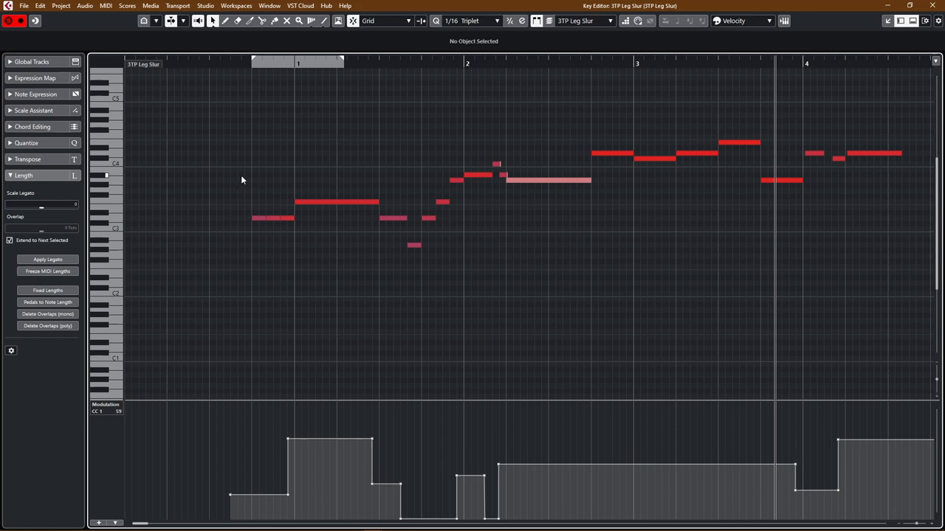
{"action": "mouse_move", "coordinate": [484, 172]}
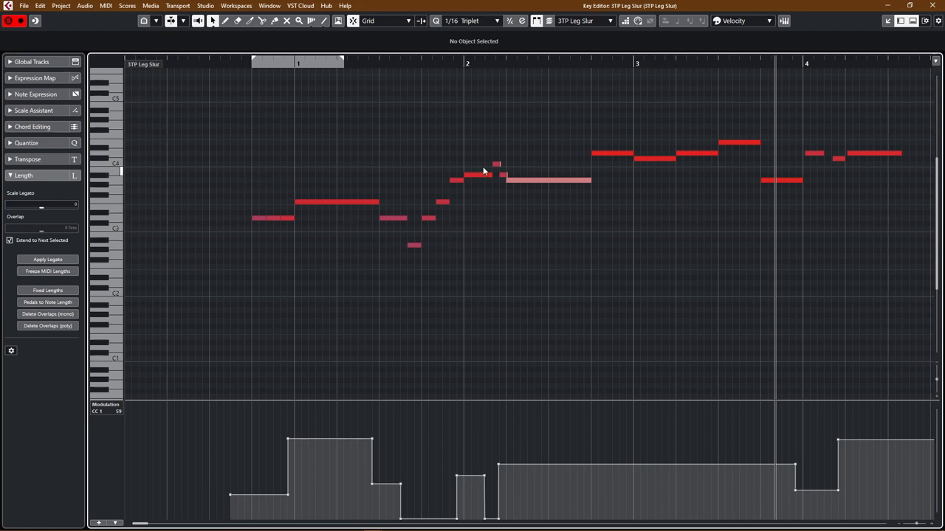
{"action": "scroll", "scroll_direction": "down", "scroll_amount": 3}
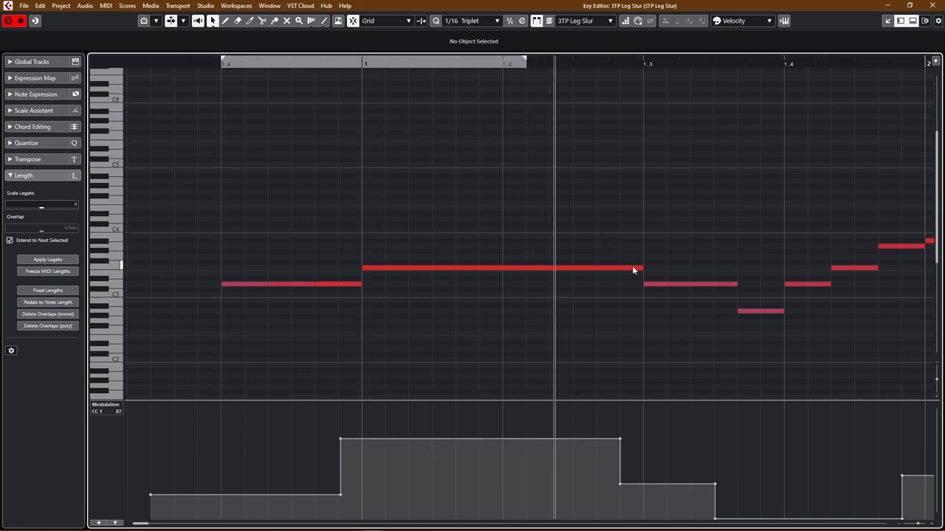
{"action": "mouse_move", "coordinate": [513, 271]}
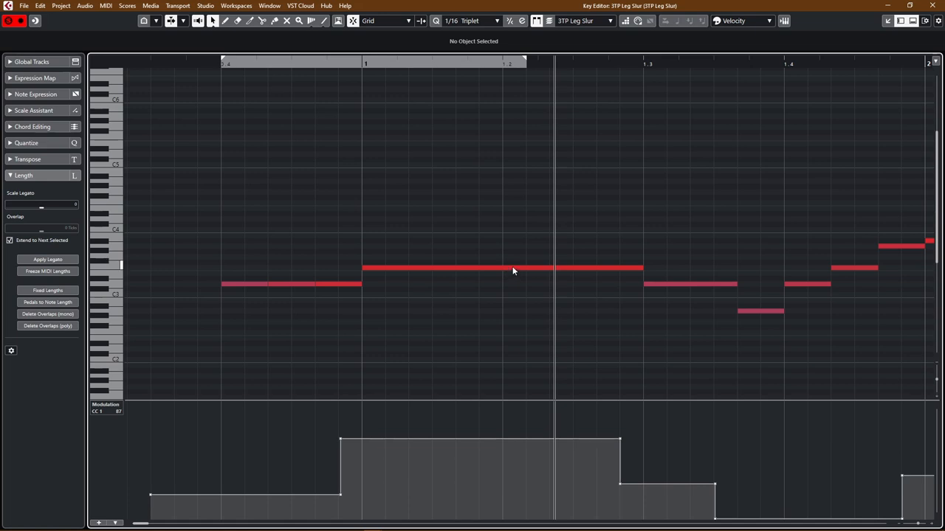
{"action": "mouse_move", "coordinate": [546, 281]}
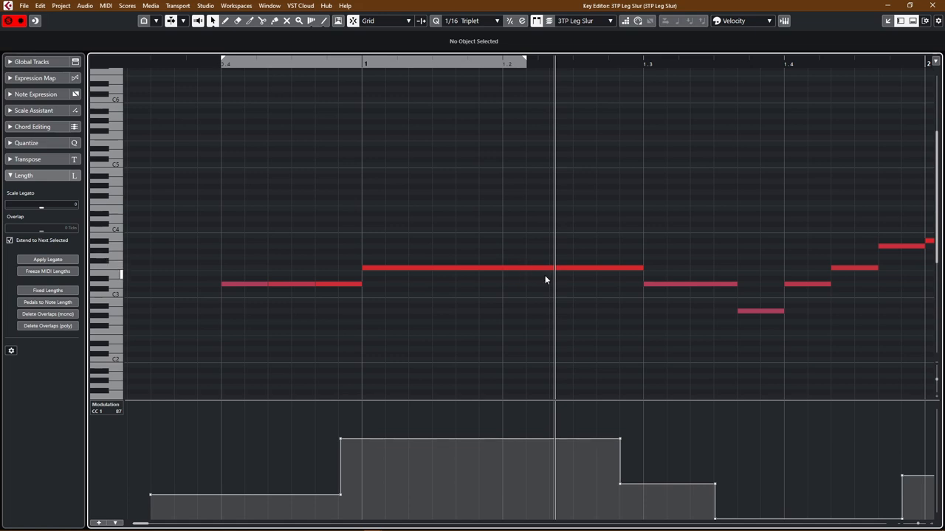
{"action": "mouse_move", "coordinate": [640, 267]}
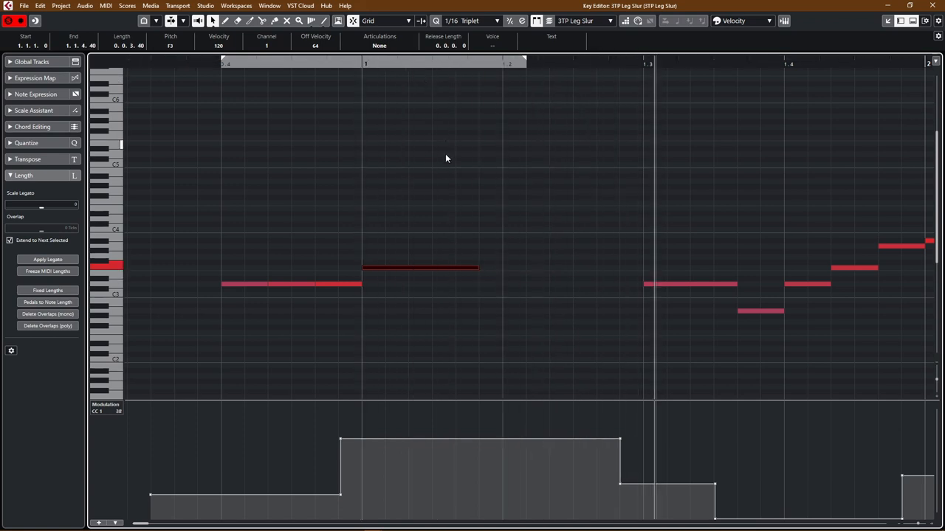
{"action": "mouse_move", "coordinate": [493, 274]}
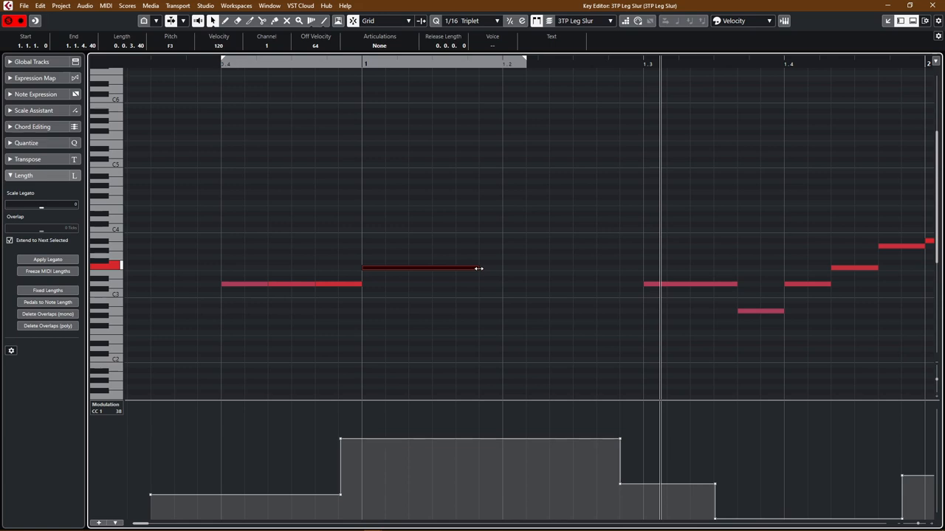
Trim the bar-1 F3 note to two beats, ending on beat three.
{"action": "left_click_drag", "start_coordinate": [479, 268], "coordinate": [642, 268]}
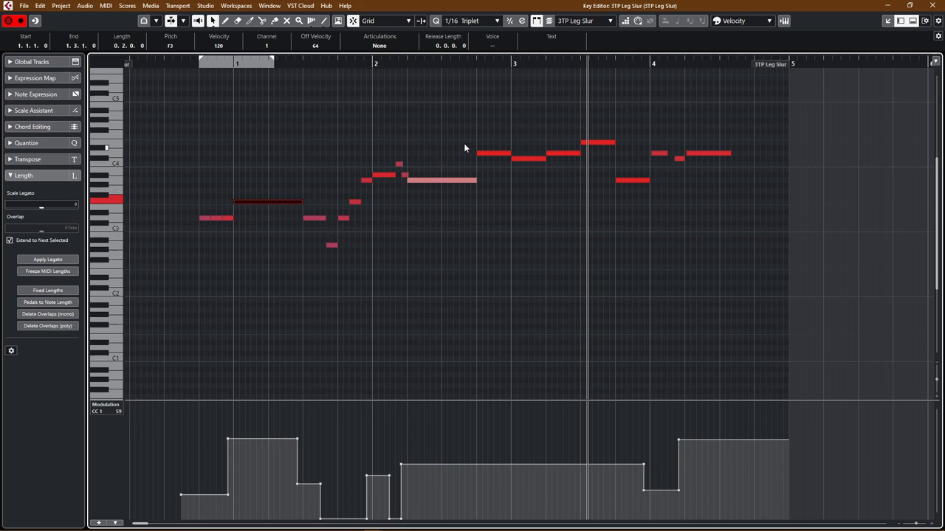
{"action": "mouse_move", "coordinate": [454, 481]}
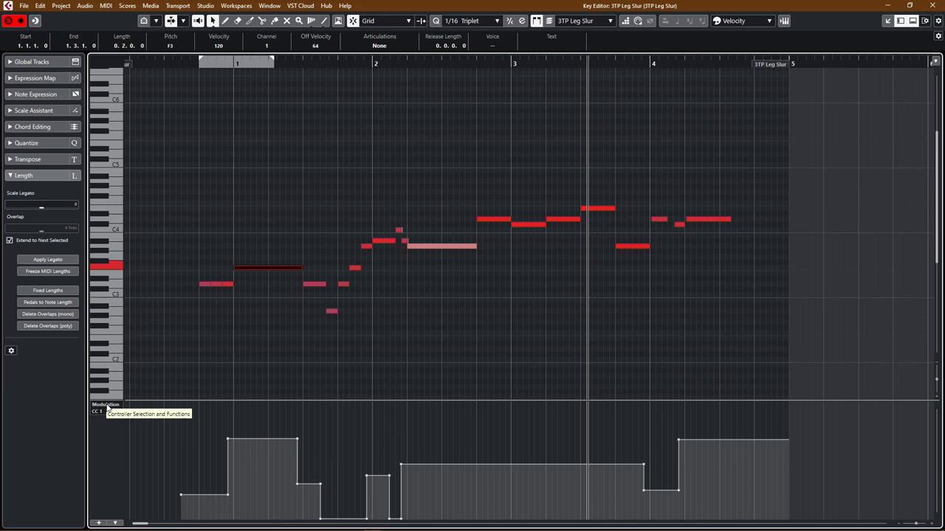
{"action": "mouse_move", "coordinate": [618, 302]}
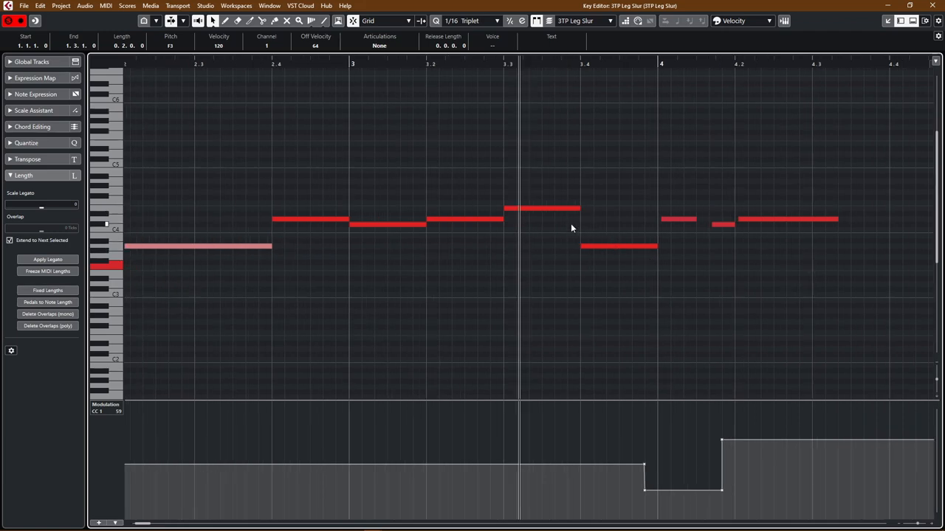
{"action": "mouse_move", "coordinate": [561, 213]}
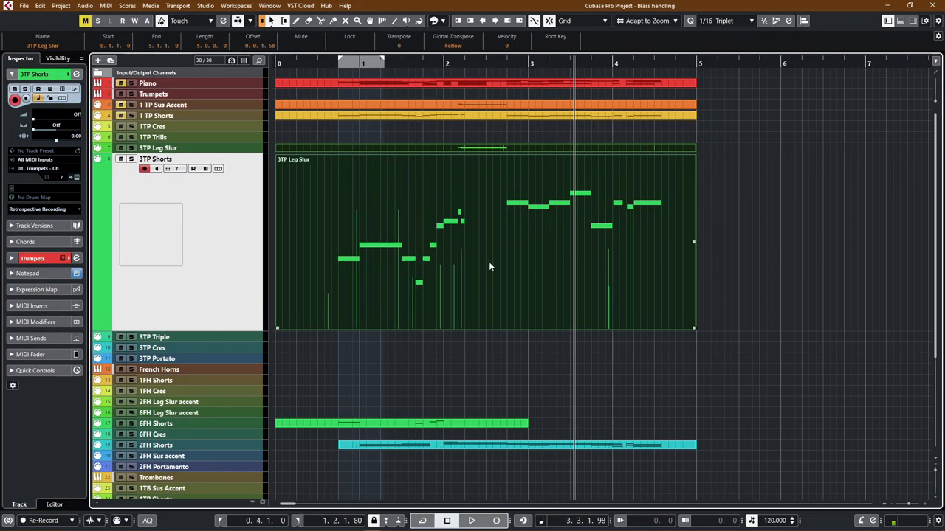
Scroll down to reveal the horn, trombone, tuba, low brass and percussion tracks.
{"action": "scroll", "scroll_direction": "down", "scroll_amount": 3}
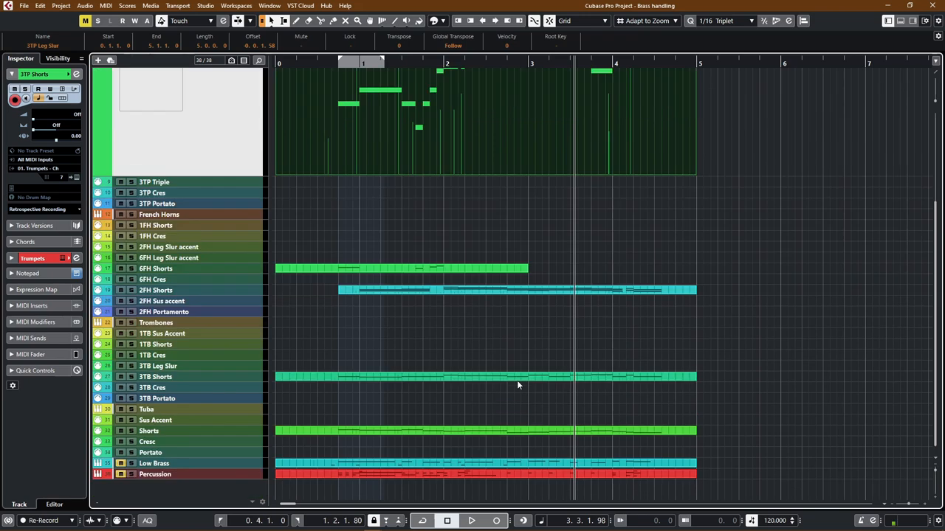
{"action": "mouse_move", "coordinate": [258, 271]}
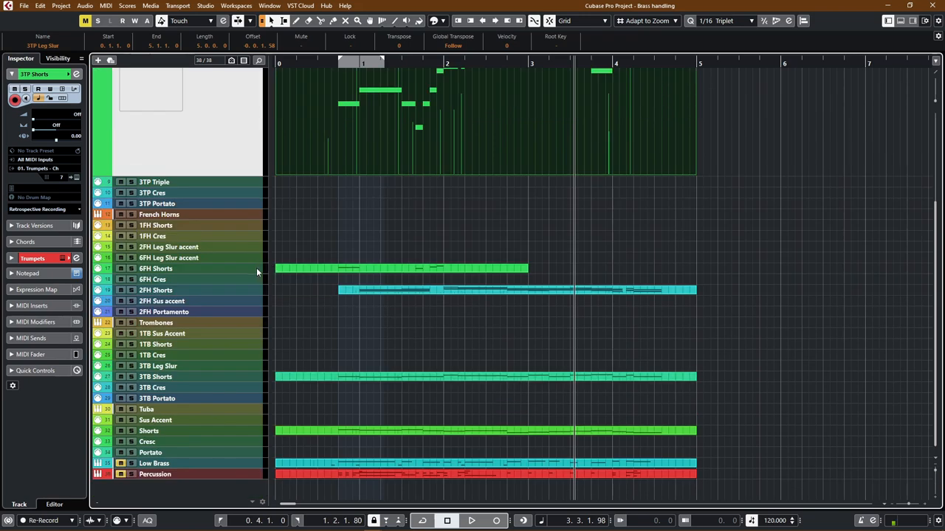
{"action": "mouse_move", "coordinate": [156, 225]}
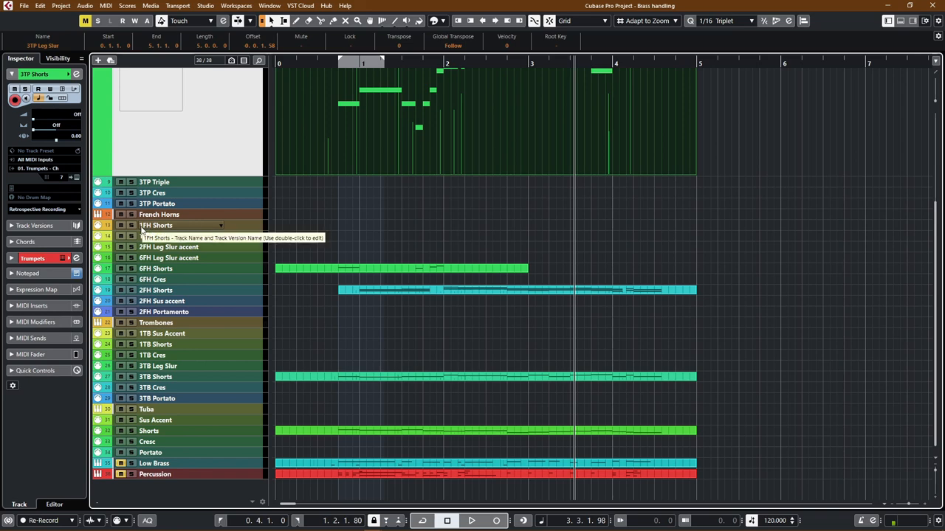
{"action": "mouse_move", "coordinate": [166, 269]}
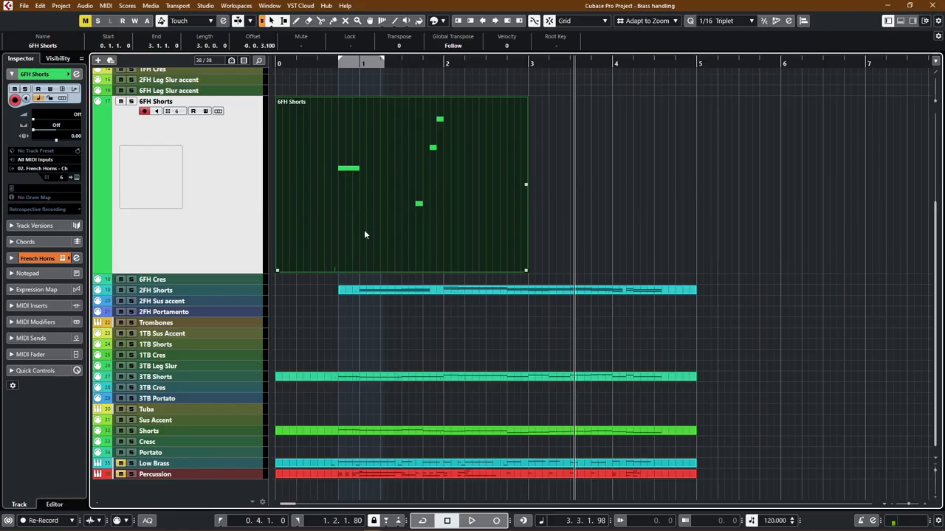
Open the 6FH Shorts horn part in the Key Editor to see its notes and velocities.
{"action": "double_click", "coordinate": [399, 184]}
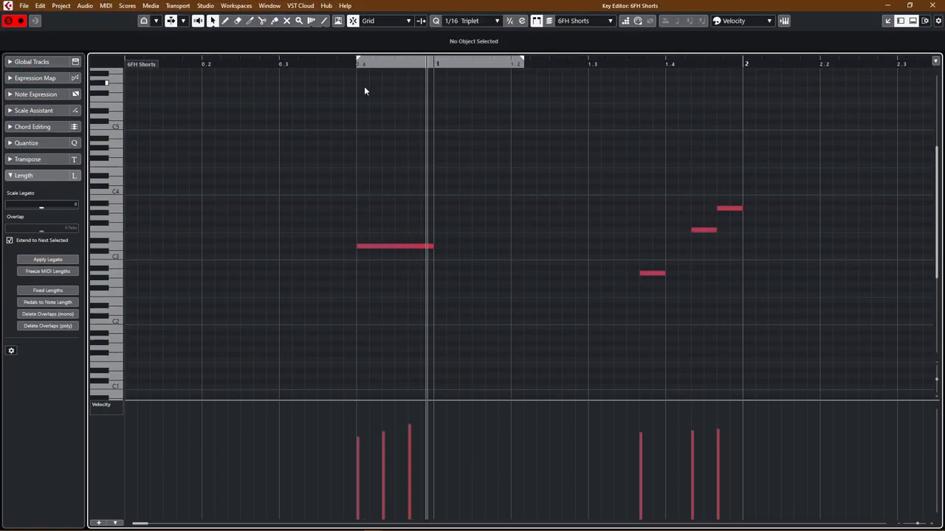
{"action": "mouse_move", "coordinate": [380, 253]}
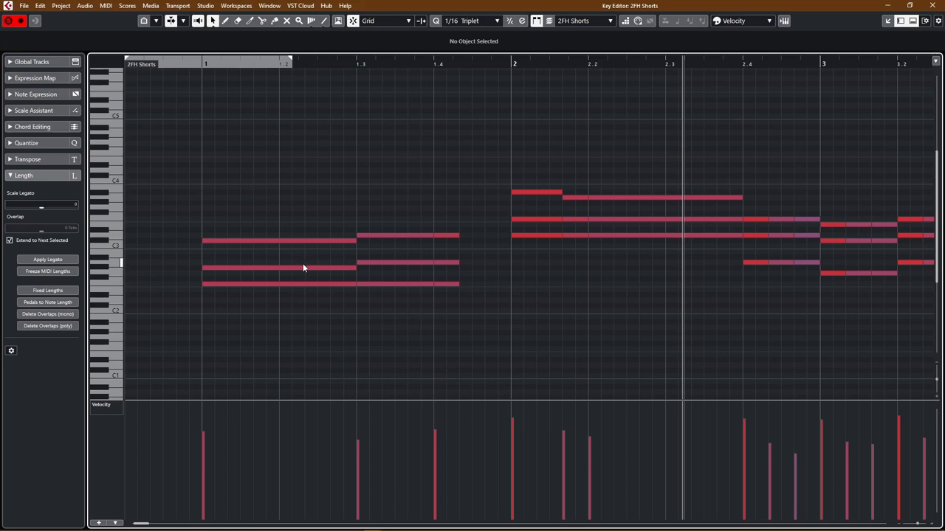
{"action": "mouse_move", "coordinate": [267, 279]}
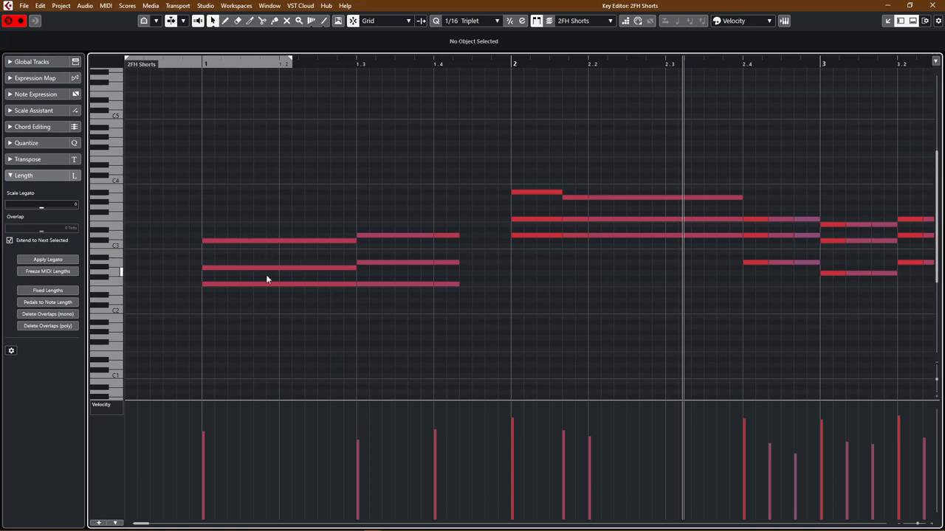
{"action": "mouse_move", "coordinate": [263, 246]}
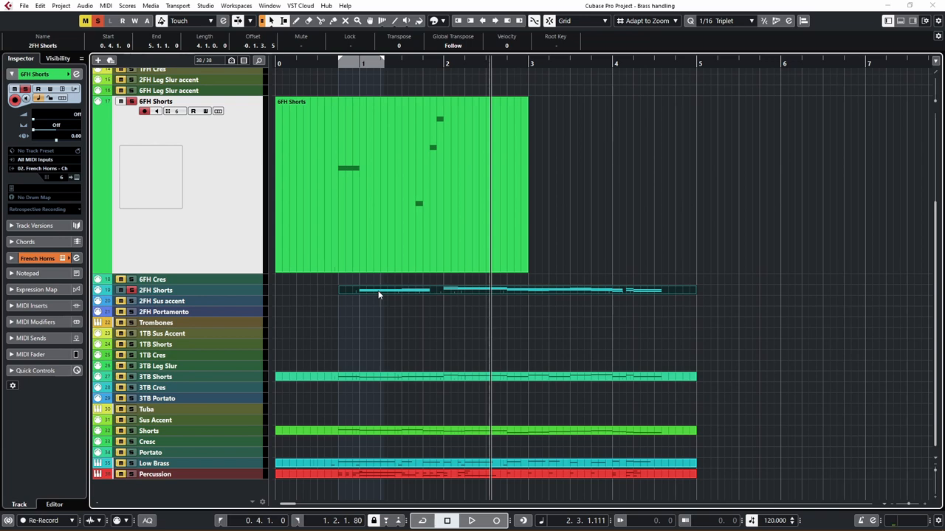
{"action": "mouse_move", "coordinate": [424, 302]}
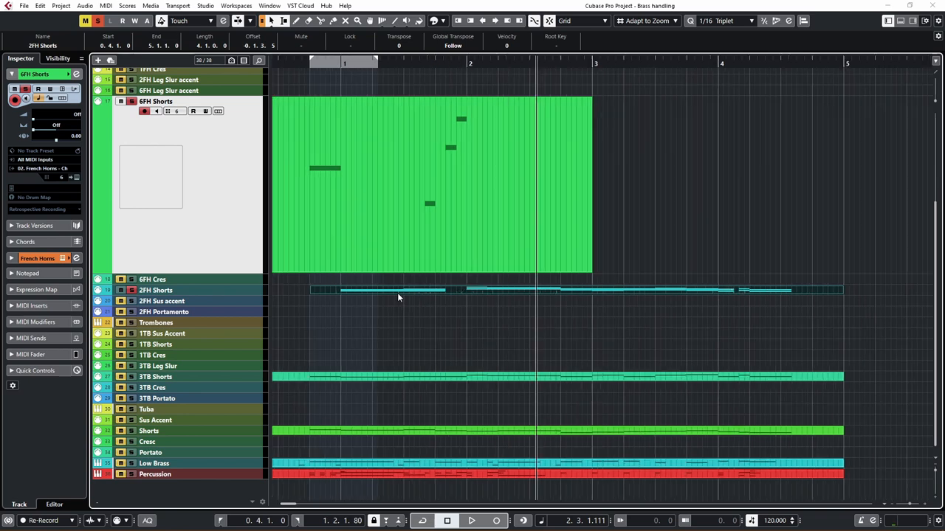
{"action": "mouse_move", "coordinate": [371, 290]}
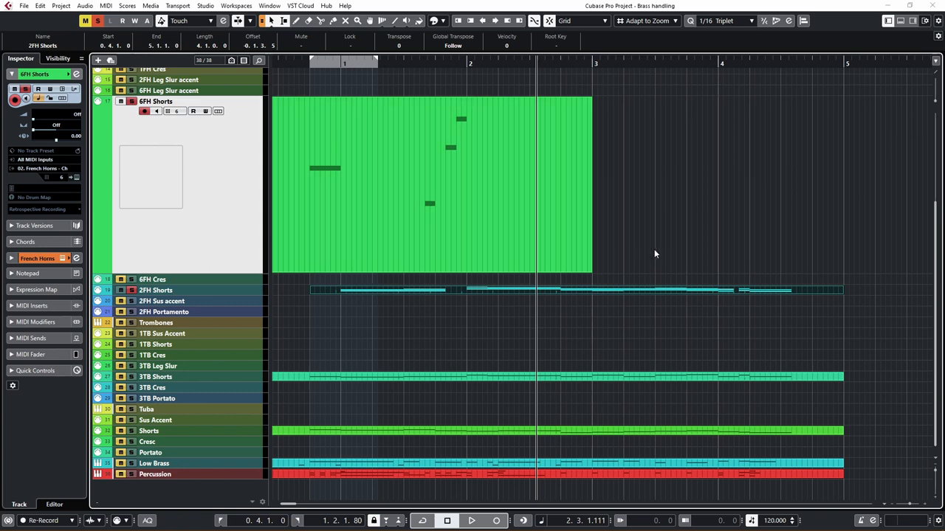
Scroll down the track list to reach the tuba Shorts track.
{"action": "scroll", "scroll_direction": "down", "scroll_amount": 3}
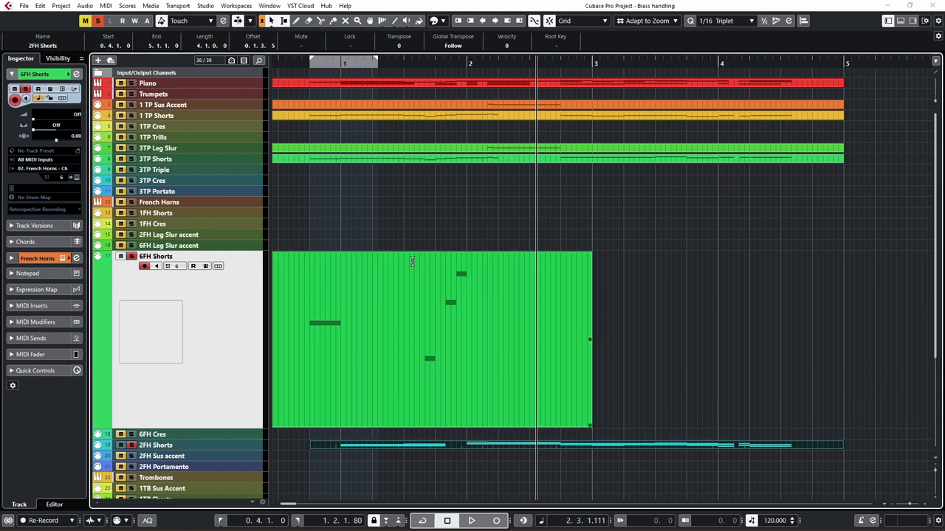
{"action": "scroll", "scroll_direction": "down", "scroll_amount": 3}
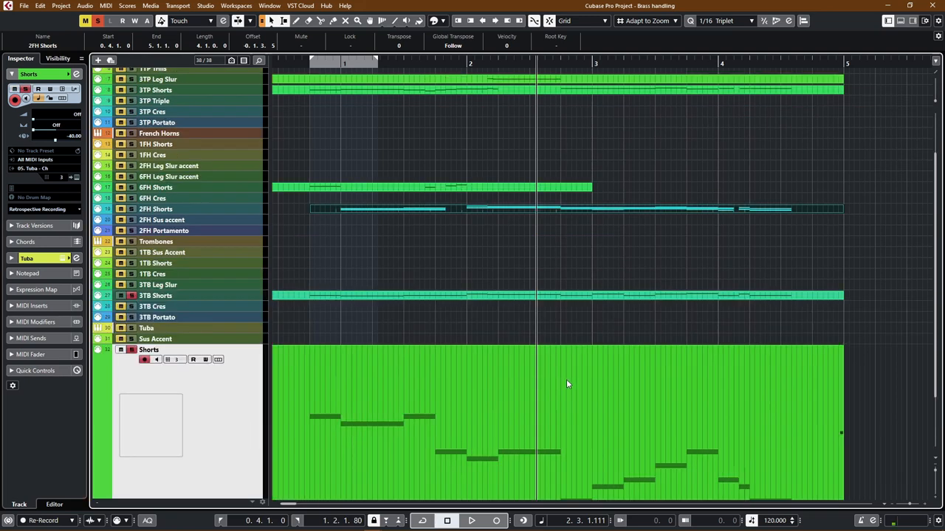
{"action": "mouse_move", "coordinate": [389, 299]}
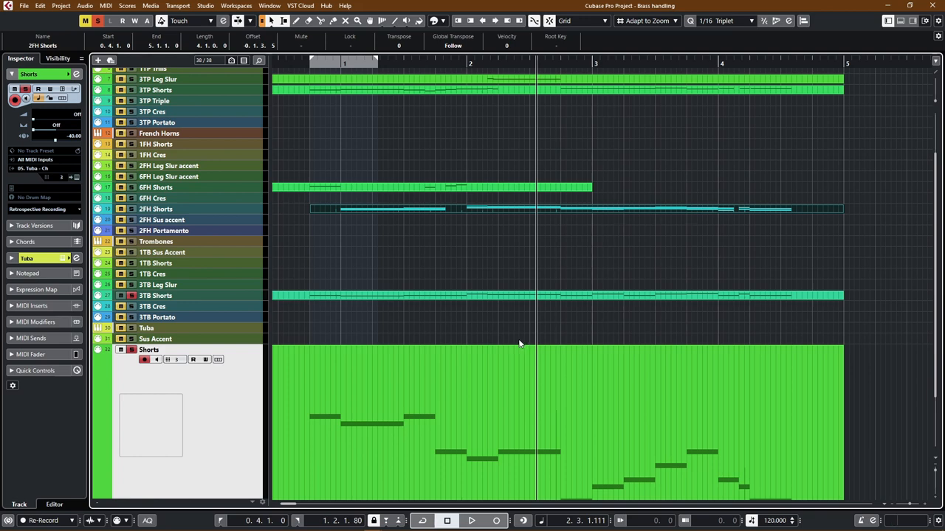
{"action": "scroll", "scroll_direction": "down", "scroll_amount": 3}
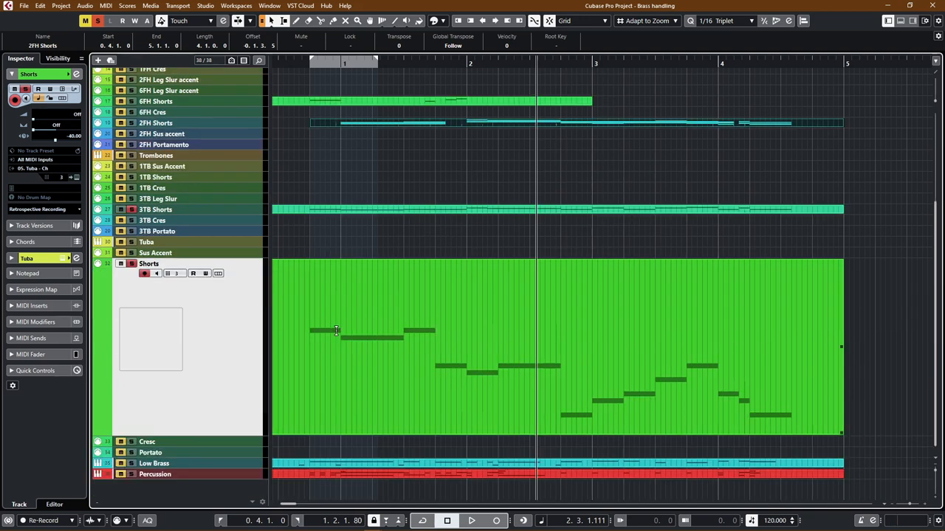
{"action": "mouse_move", "coordinate": [707, 374]}
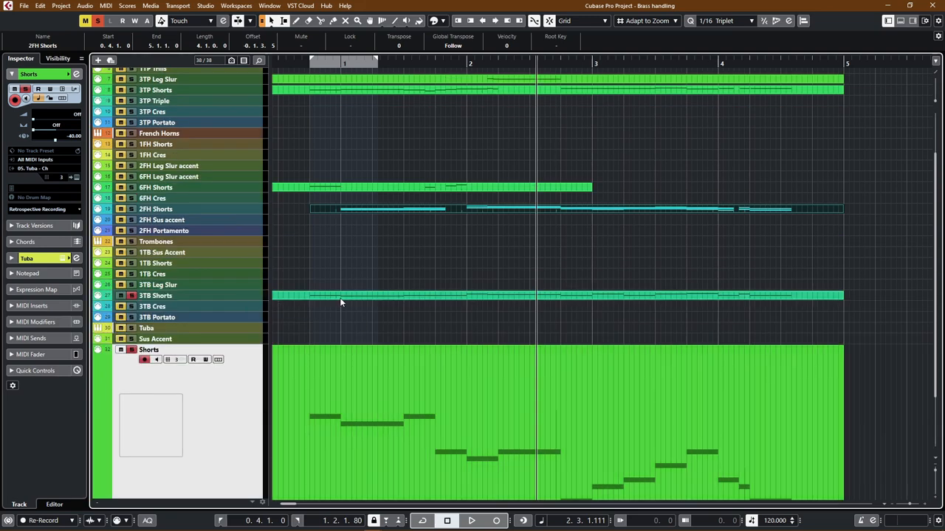
{"action": "mouse_move", "coordinate": [342, 300]}
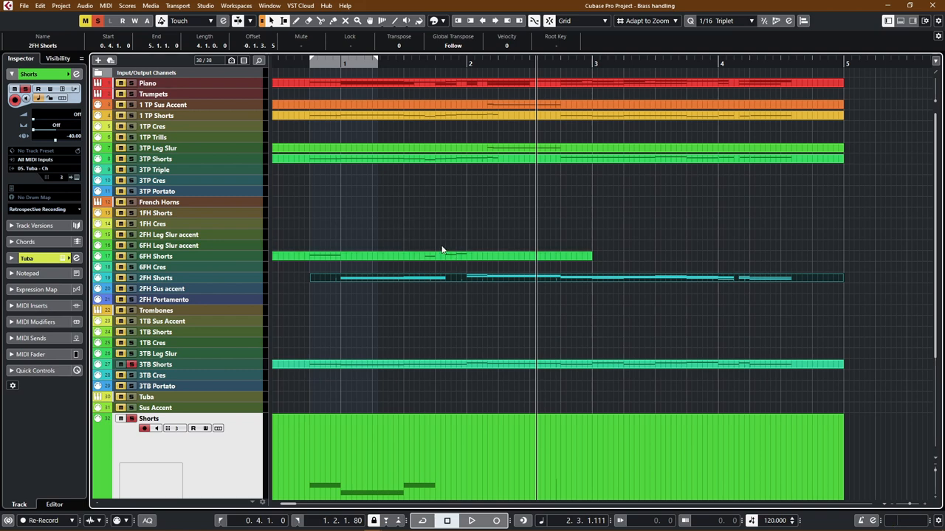
{"action": "mouse_move", "coordinate": [464, 250]}
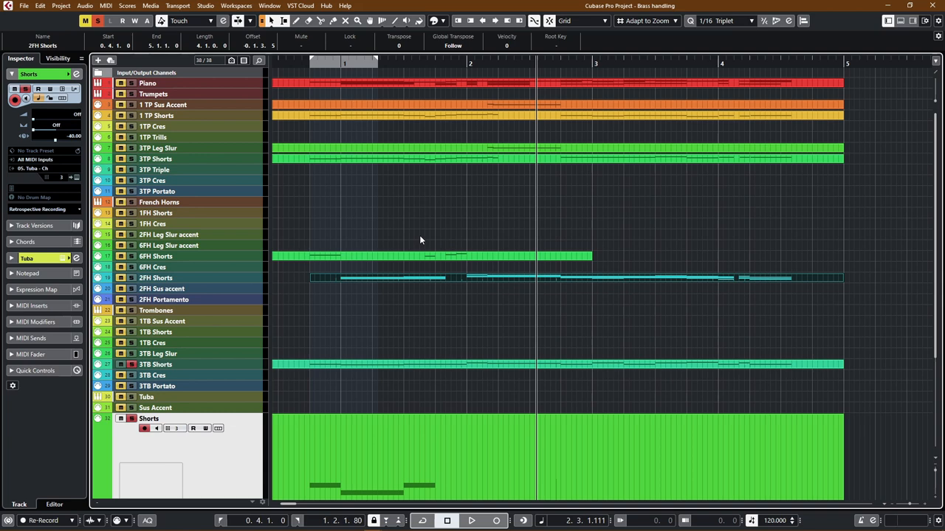
{"action": "mouse_move", "coordinate": [417, 242]}
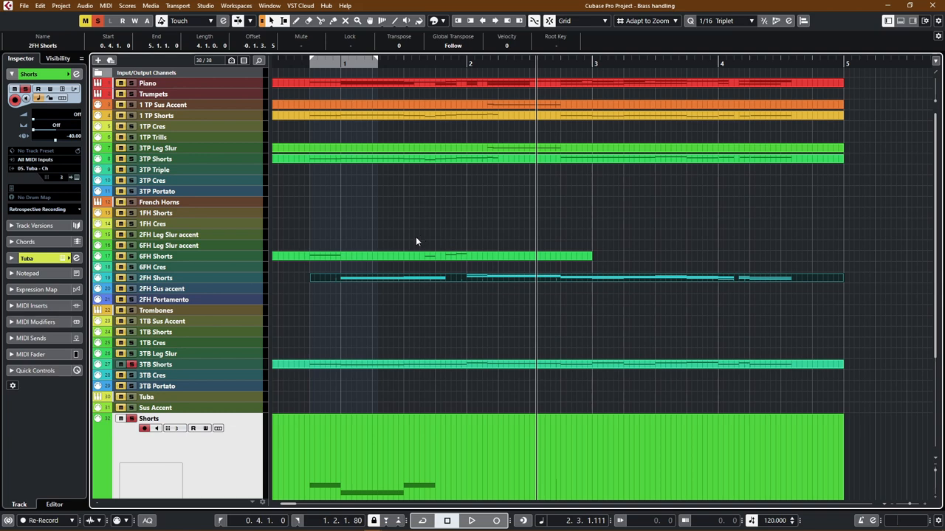
{"action": "mouse_move", "coordinate": [391, 139]}
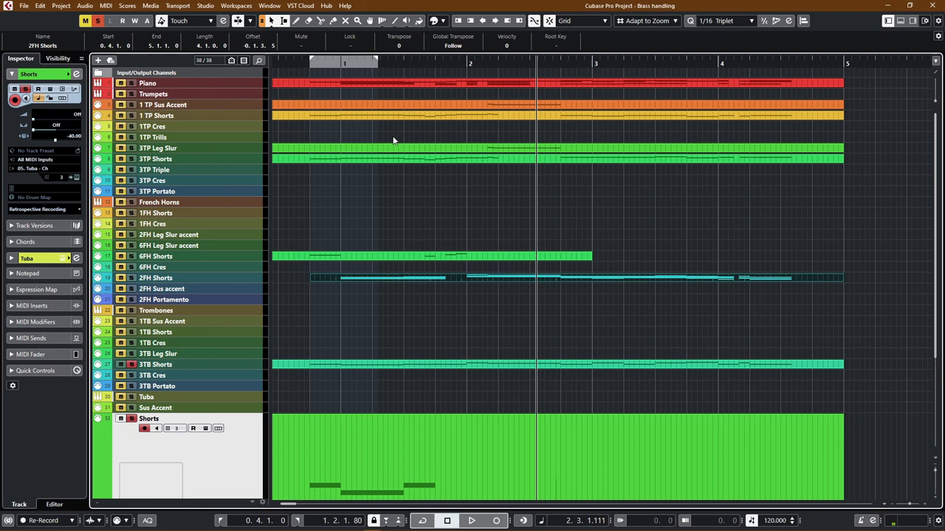
{"action": "mouse_move", "coordinate": [480, 158]}
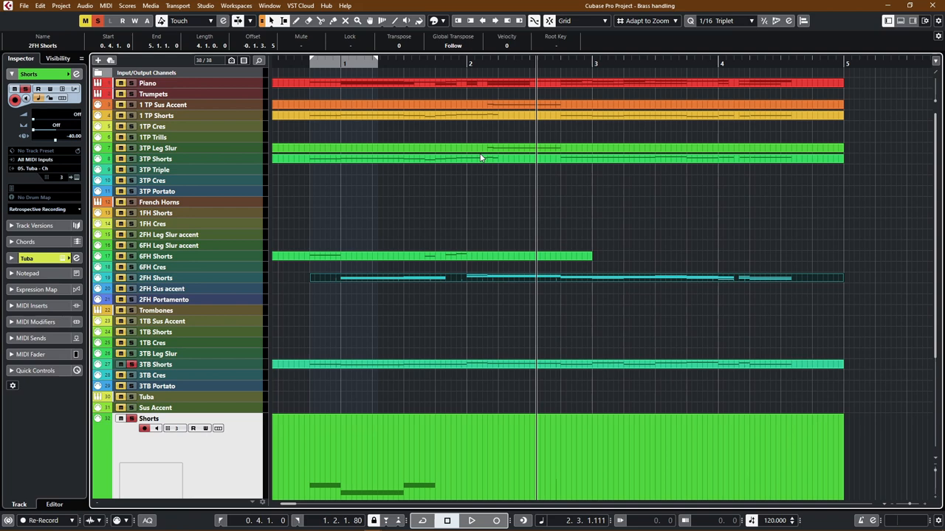
{"action": "mouse_move", "coordinate": [513, 270]}
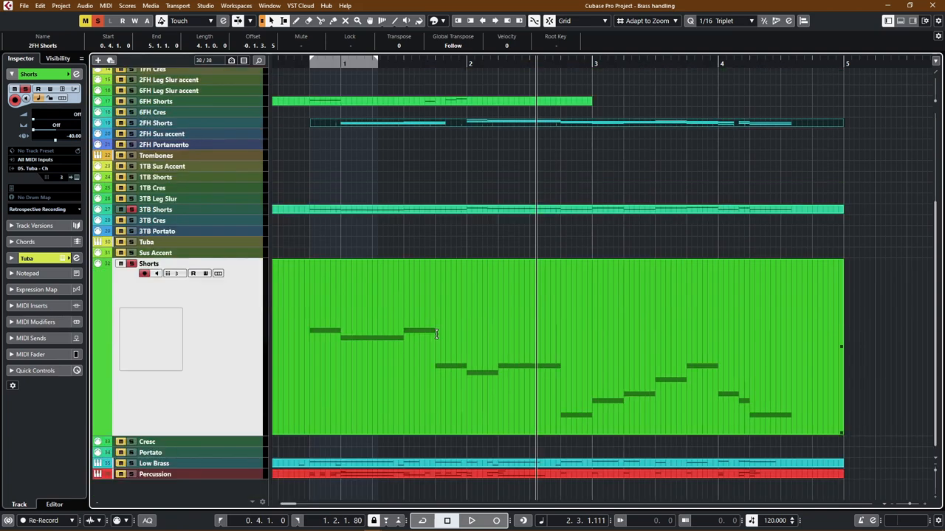
{"action": "mouse_move", "coordinate": [454, 296]}
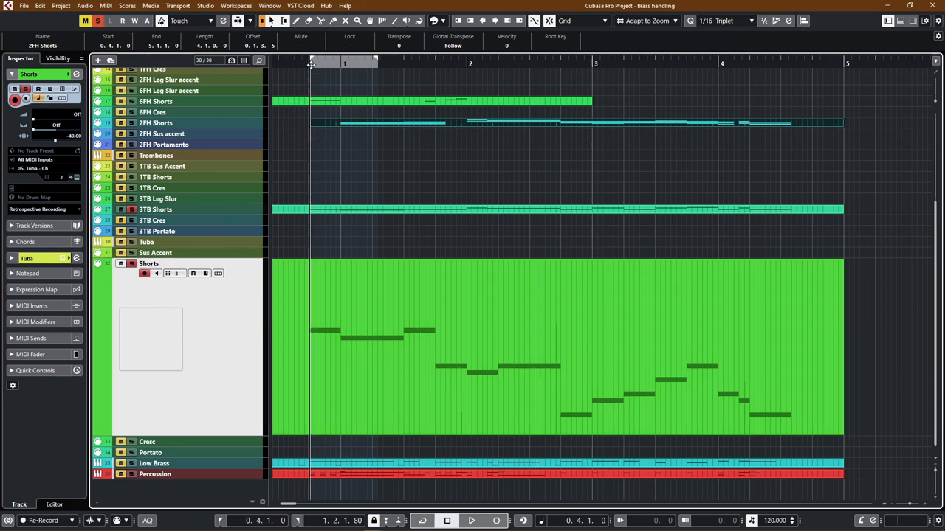
{"action": "left_click", "coordinate": [471, 520]}
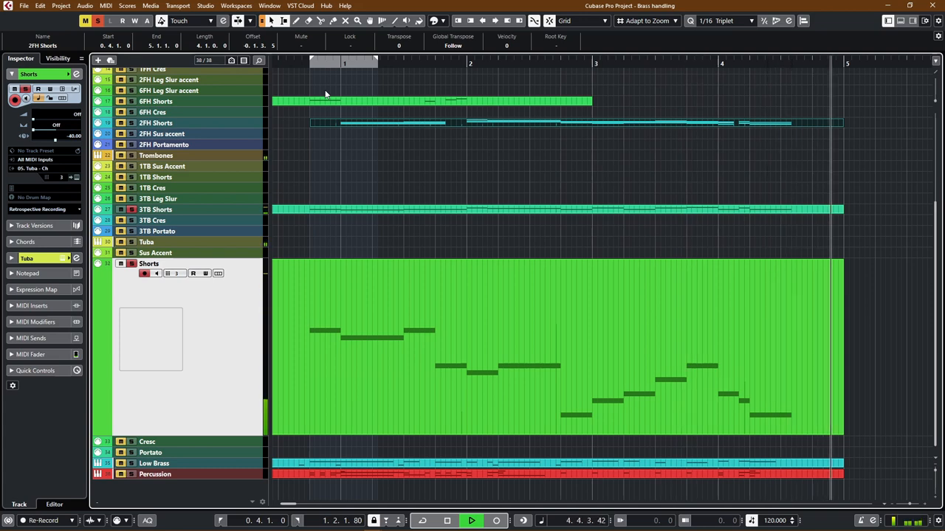
{"action": "left_click", "coordinate": [471, 520]}
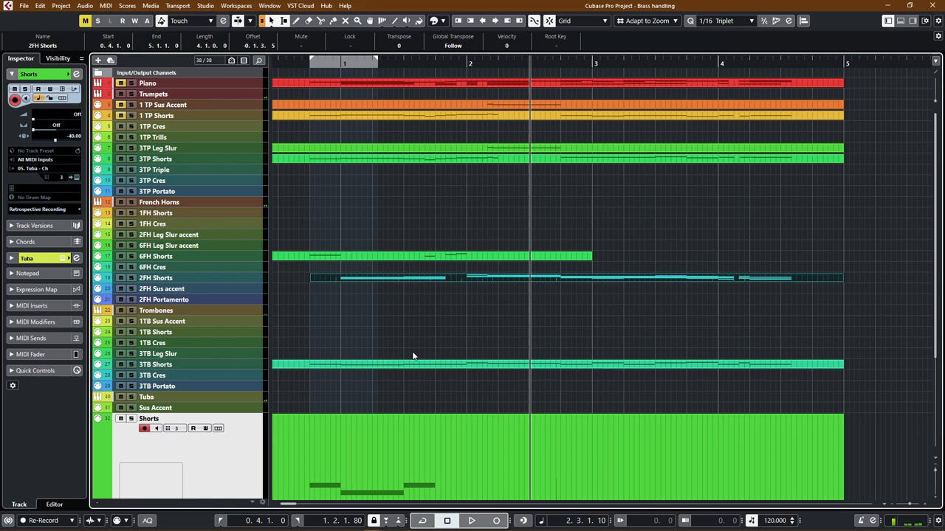
{"action": "mouse_move", "coordinate": [430, 346]}
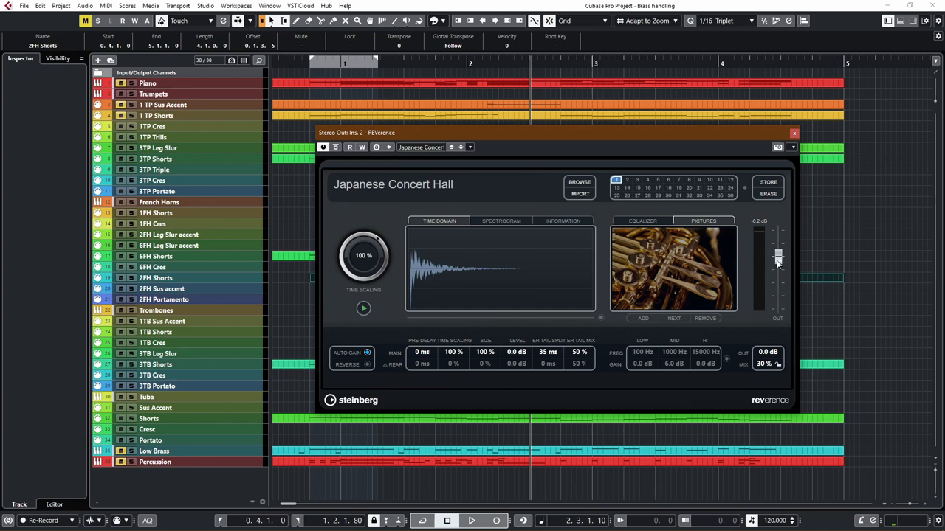
{"action": "mouse_move", "coordinate": [471, 194]}
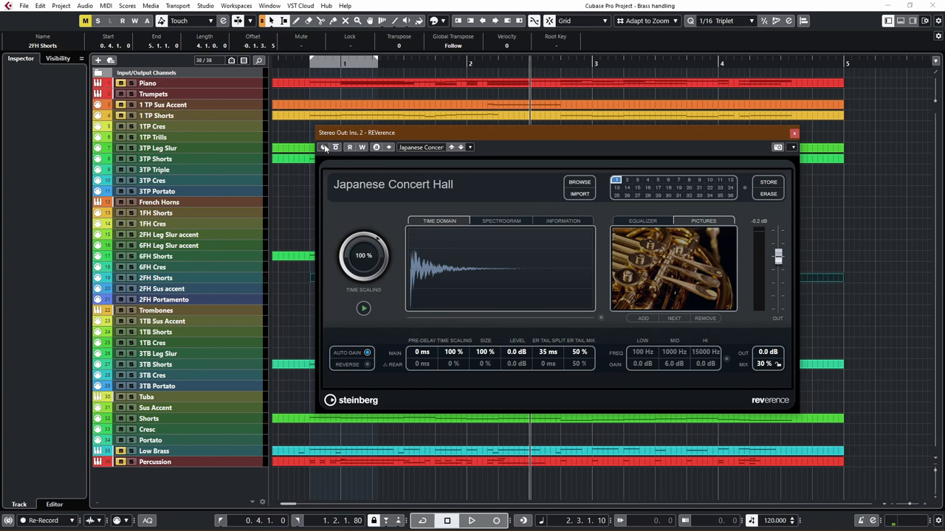
{"action": "left_click", "coordinate": [471, 521]}
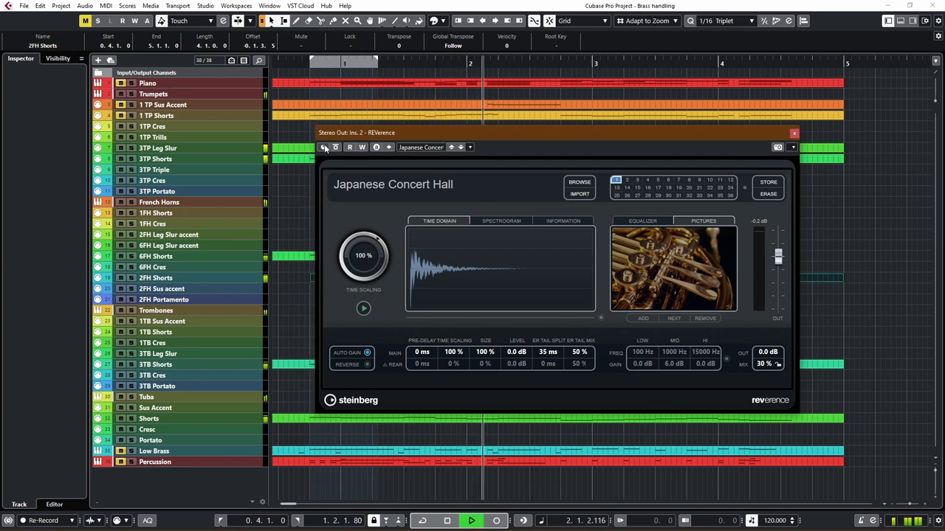
{"action": "left_click", "coordinate": [471, 520]}
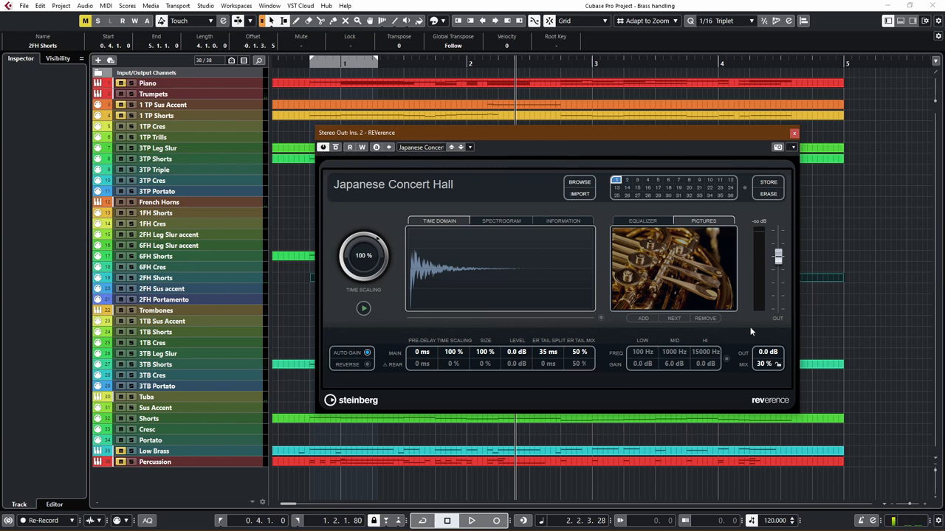
{"action": "left_click", "coordinate": [471, 520]}
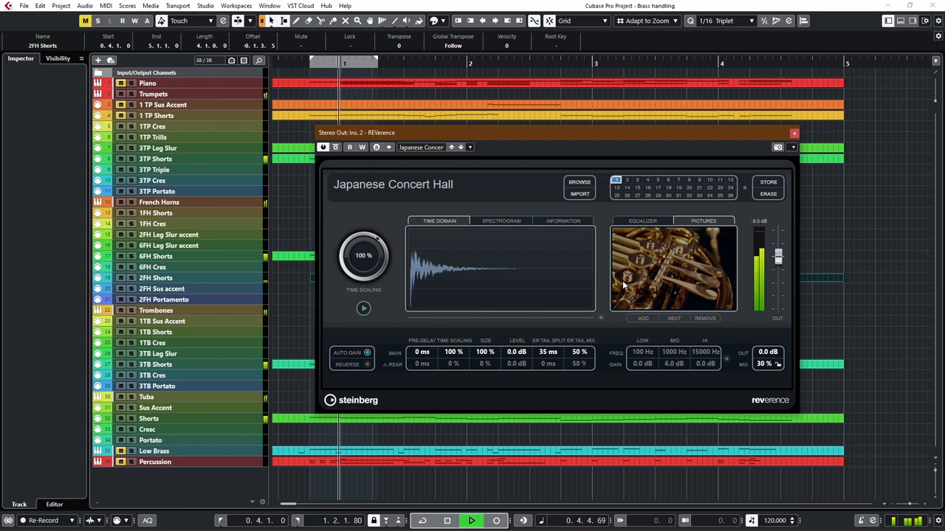
{"action": "left_click", "coordinate": [446, 521]}
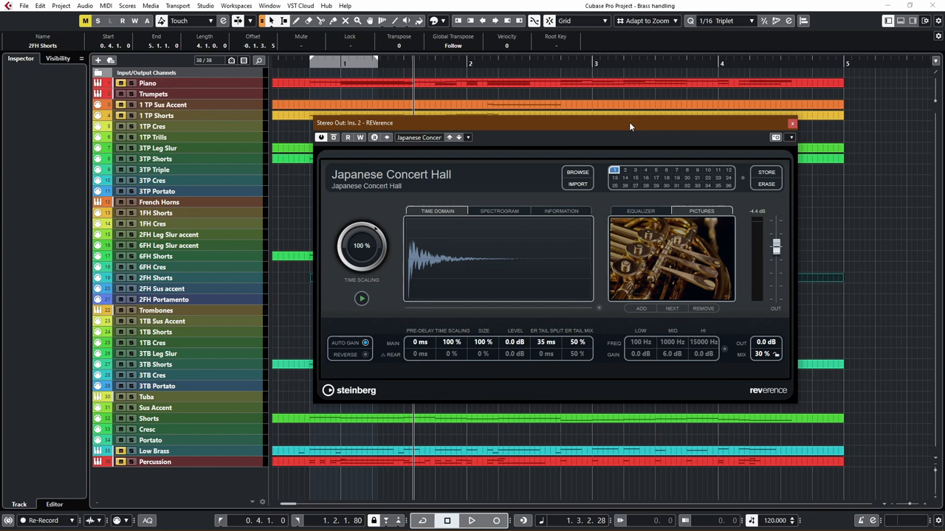
{"action": "mouse_move", "coordinate": [751, 129]}
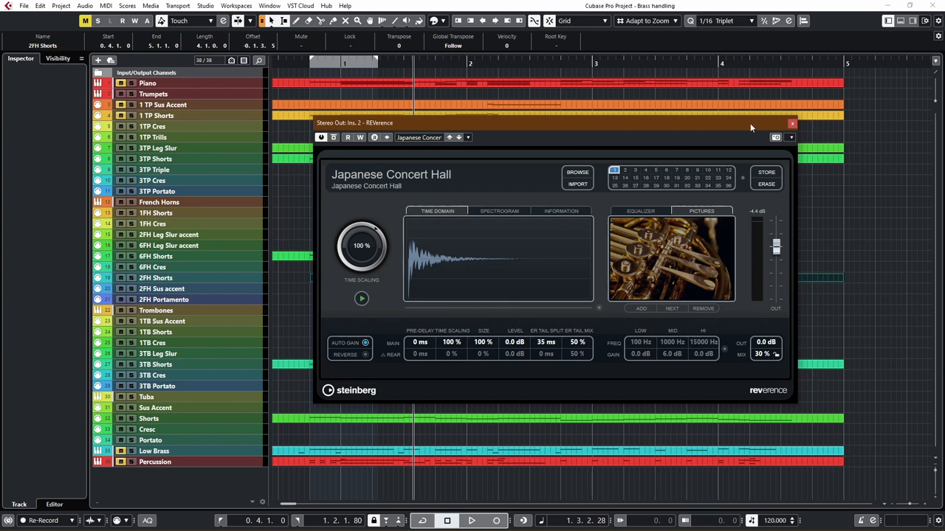
{"action": "left_click", "coordinate": [792, 124]}
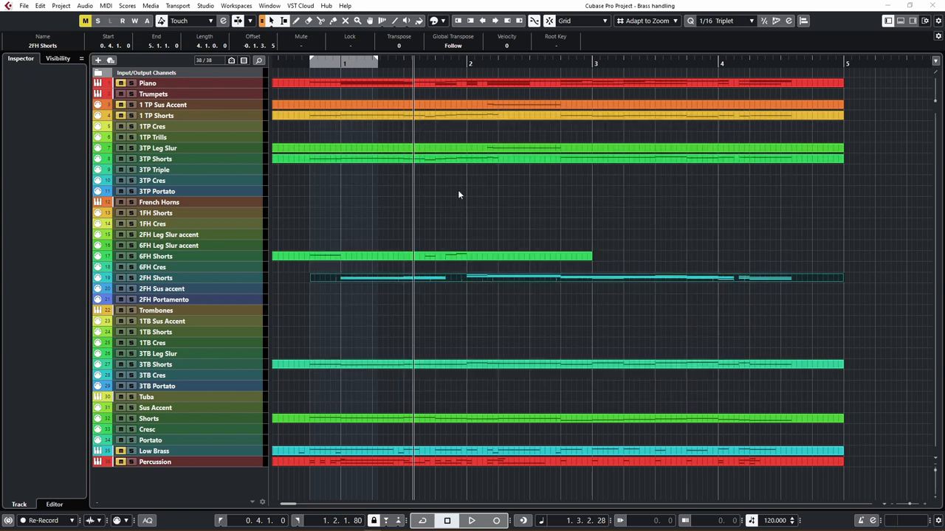
Deselect all parts and start playback of the arrangement.
{"action": "left_click", "coordinate": [435, 238]}
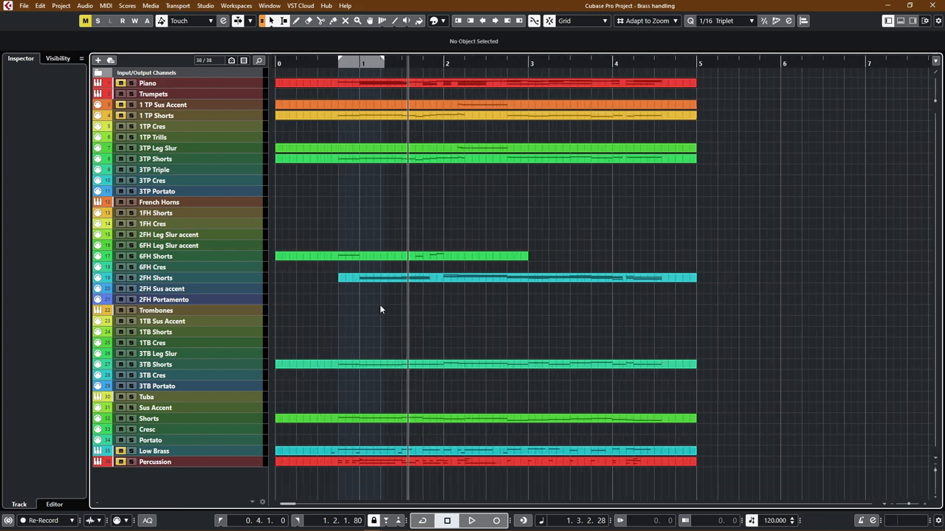
{"action": "mouse_move", "coordinate": [221, 451]}
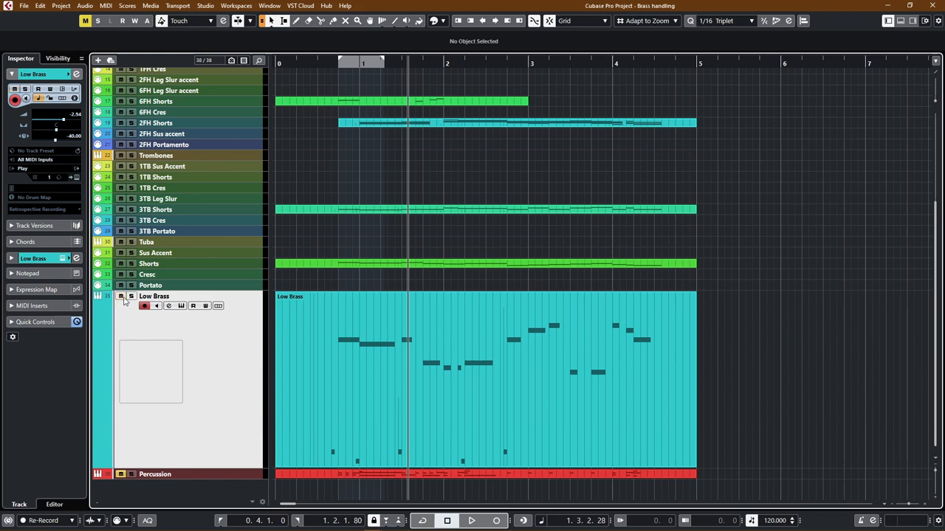
{"action": "left_click", "coordinate": [471, 521]}
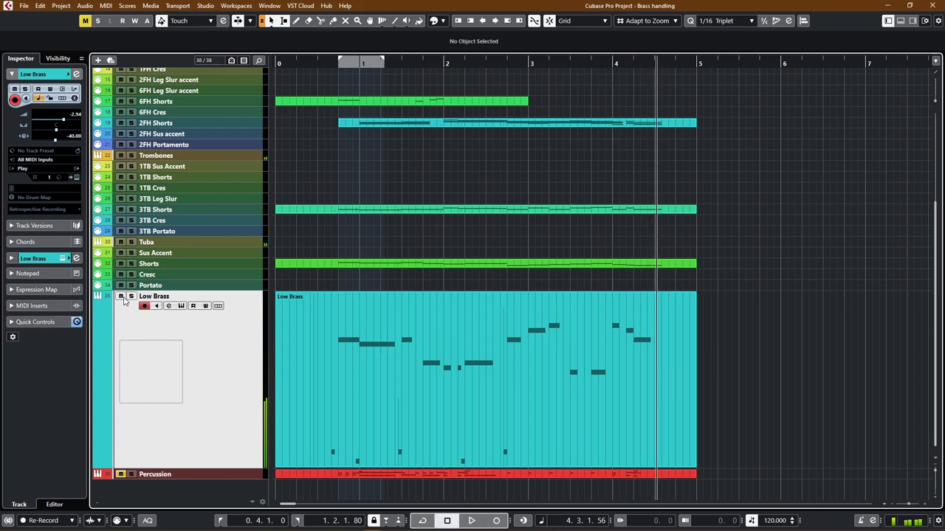
{"action": "mouse_move", "coordinate": [168, 328]}
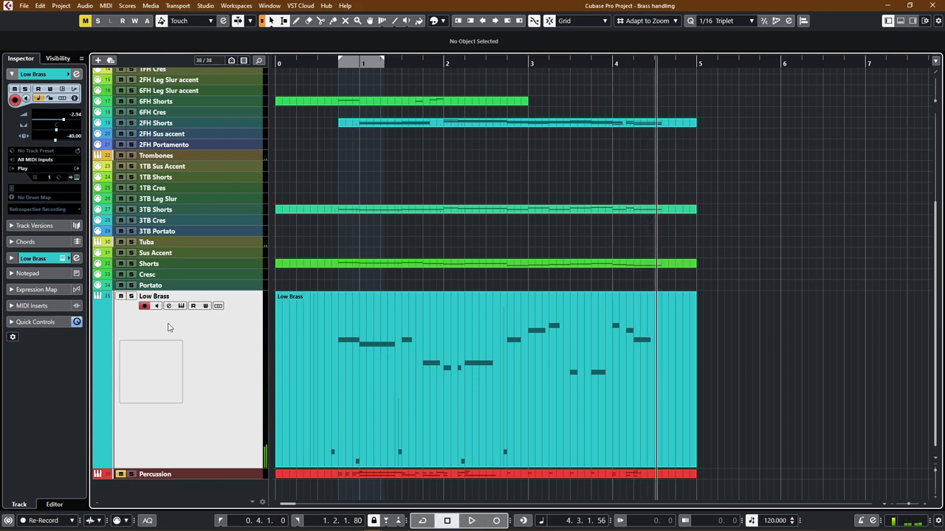
{"action": "mouse_move", "coordinate": [177, 320]}
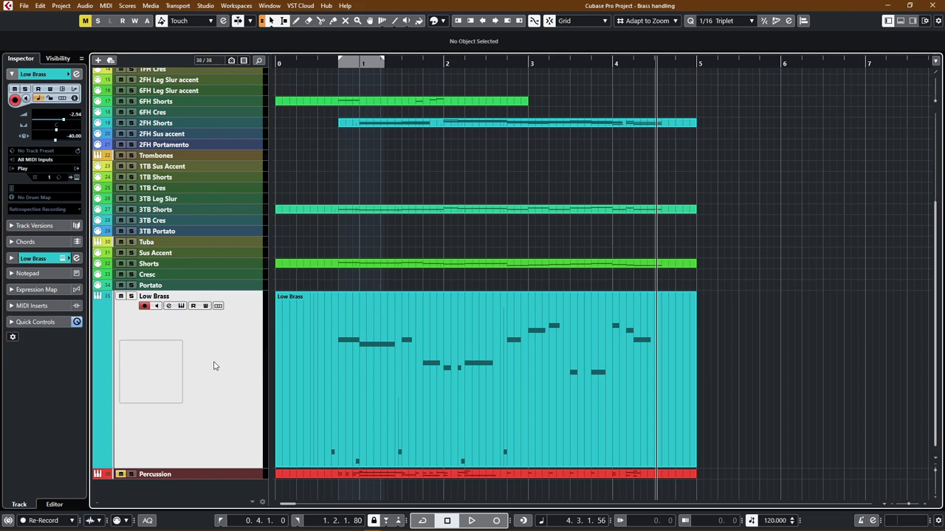
Add an Octaver to Low Brass at Direct 50%, Octave 1 50%, Octave 2 0%, then play.
{"action": "left_click", "coordinate": [168, 305]}
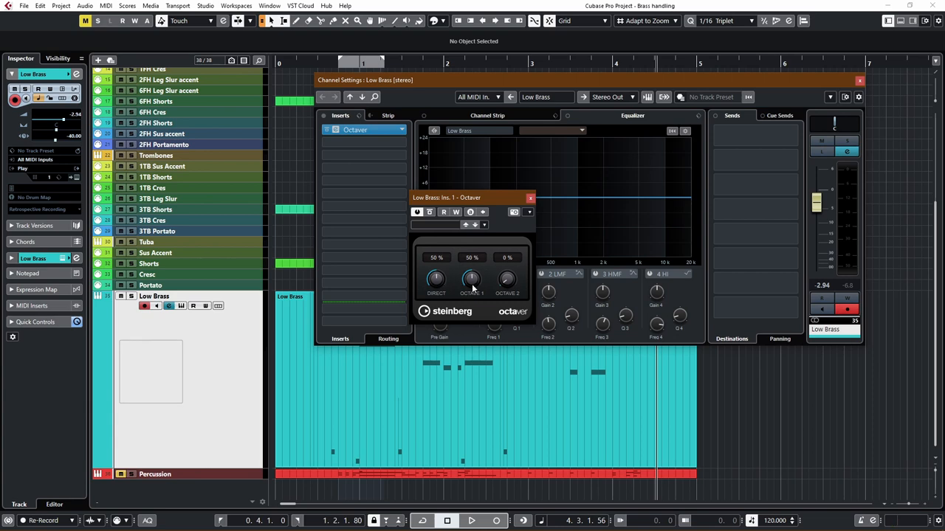
{"action": "mouse_move", "coordinate": [493, 294]}
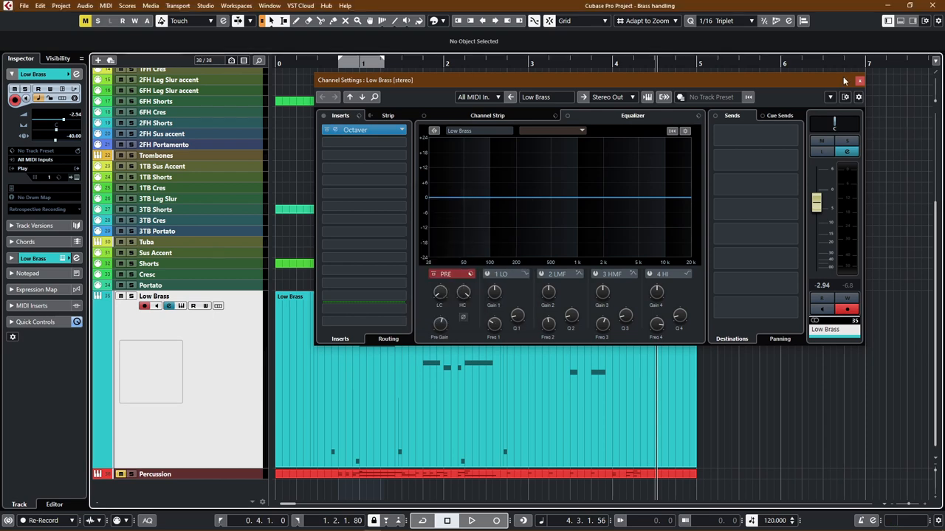
{"action": "left_click", "coordinate": [859, 81]}
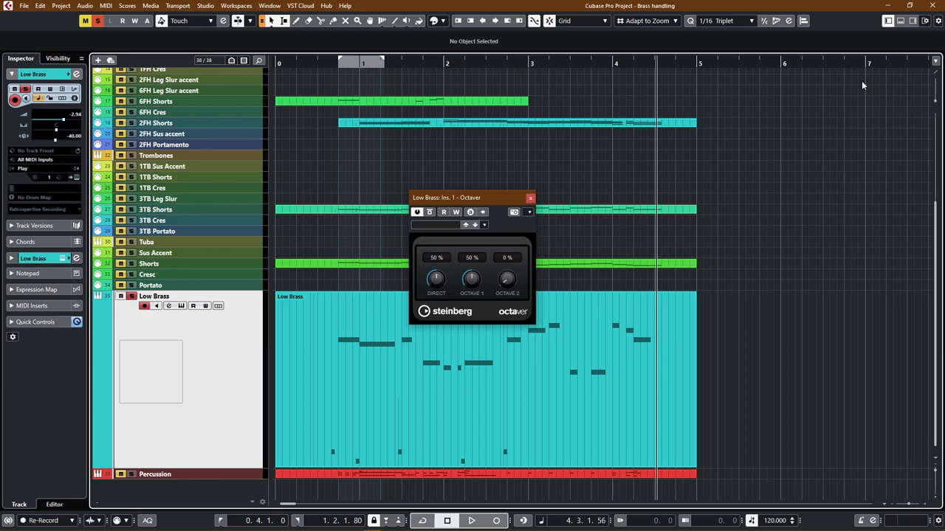
{"action": "left_click", "coordinate": [471, 521]}
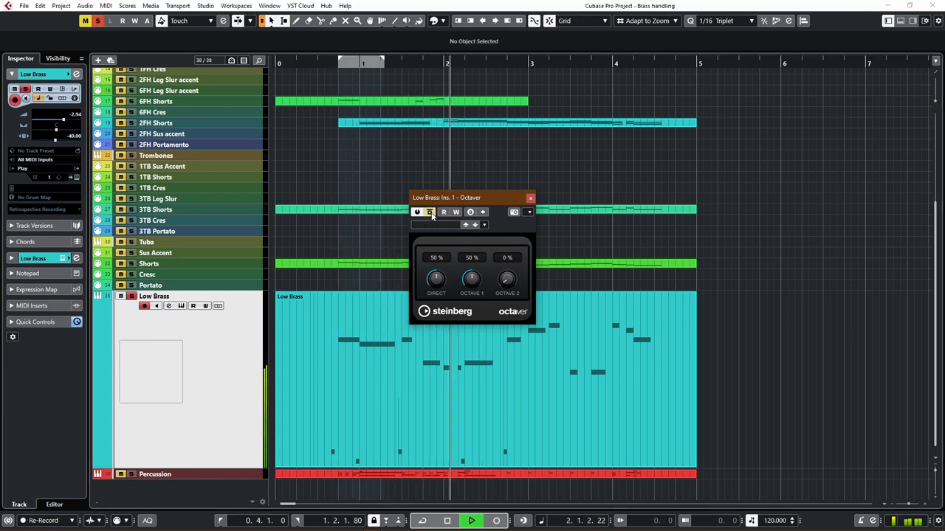
Compare Low Brass with the Octaver bypassed and active during playback.
{"action": "left_click", "coordinate": [448, 521]}
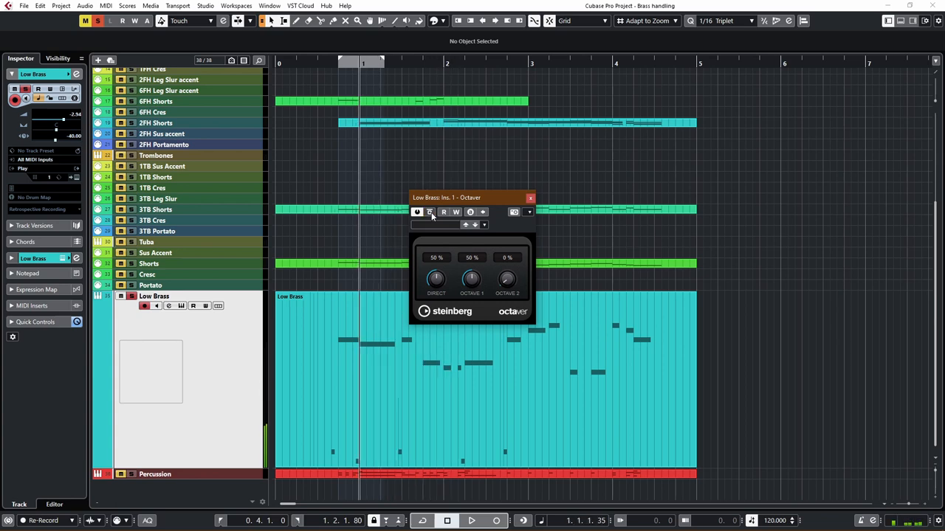
{"action": "left_click", "coordinate": [471, 520]}
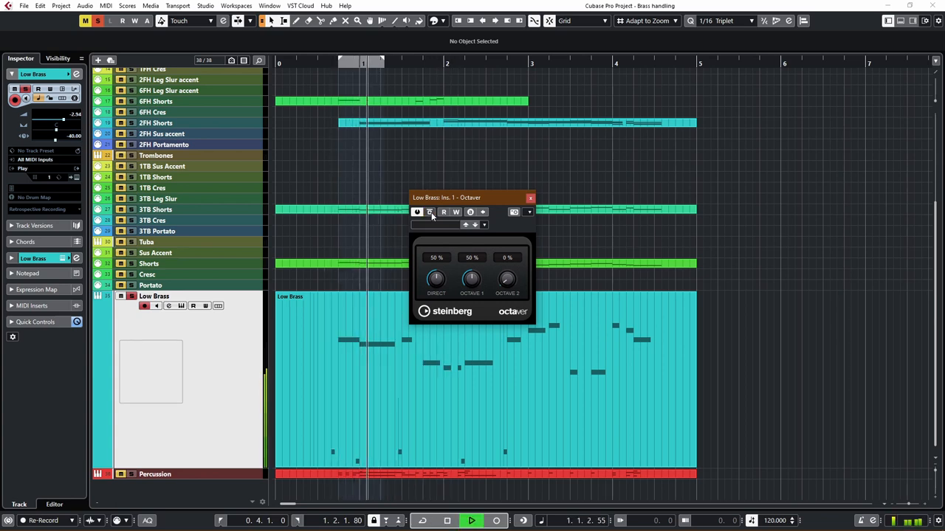
{"action": "left_click", "coordinate": [530, 198]}
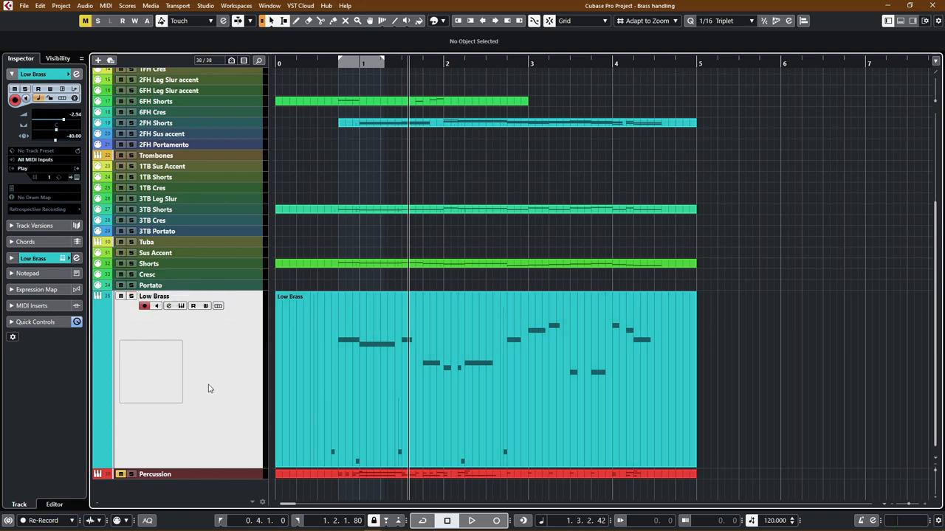
{"action": "mouse_move", "coordinate": [118, 481]}
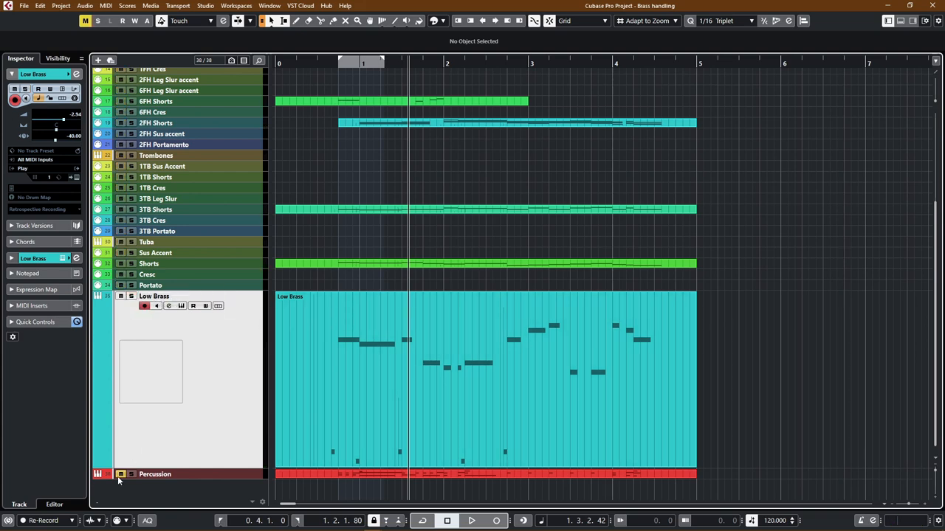
Unmute Percussion and replay the arrangement from the song start with it included.
{"action": "left_click", "coordinate": [120, 474]}
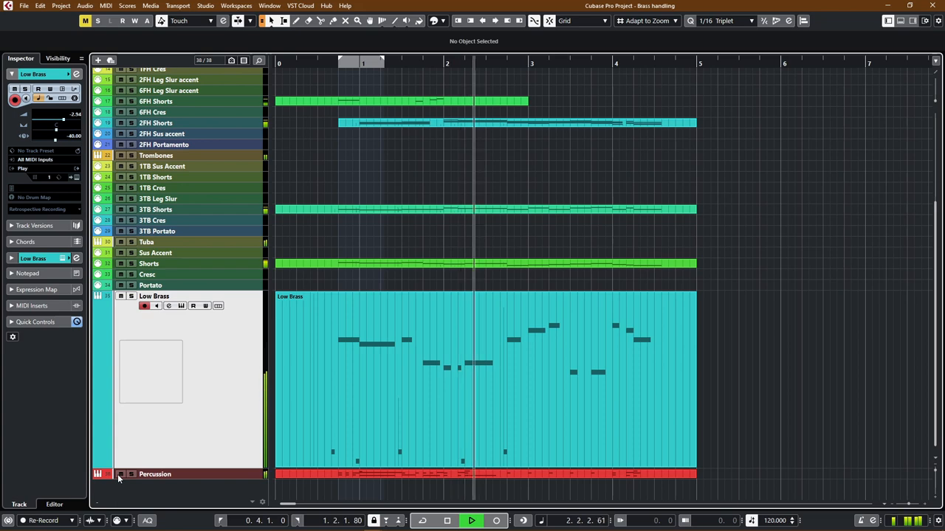
{"action": "left_click", "coordinate": [471, 520]}
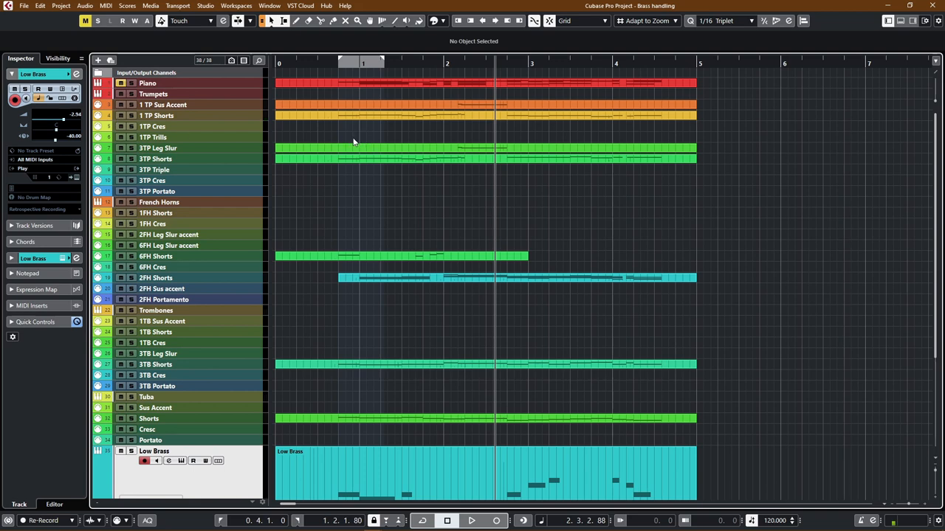
{"action": "left_click", "coordinate": [471, 521]}
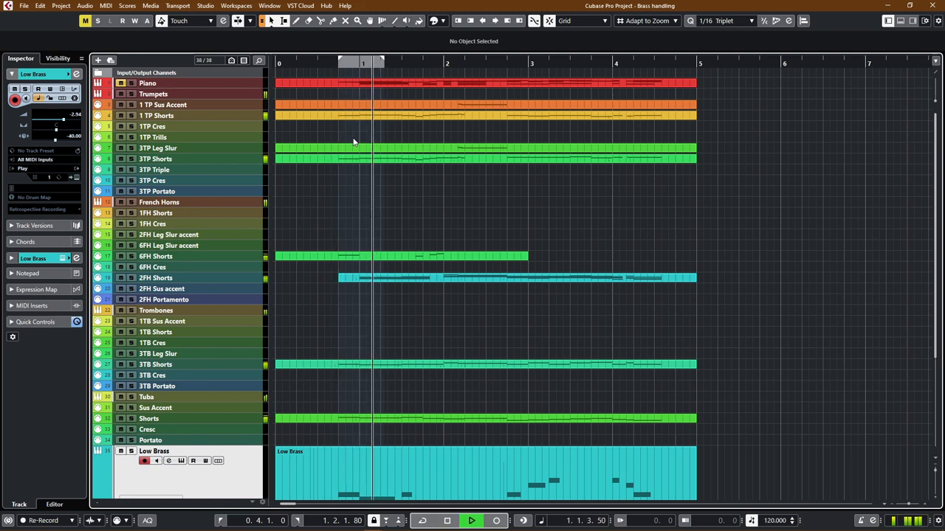